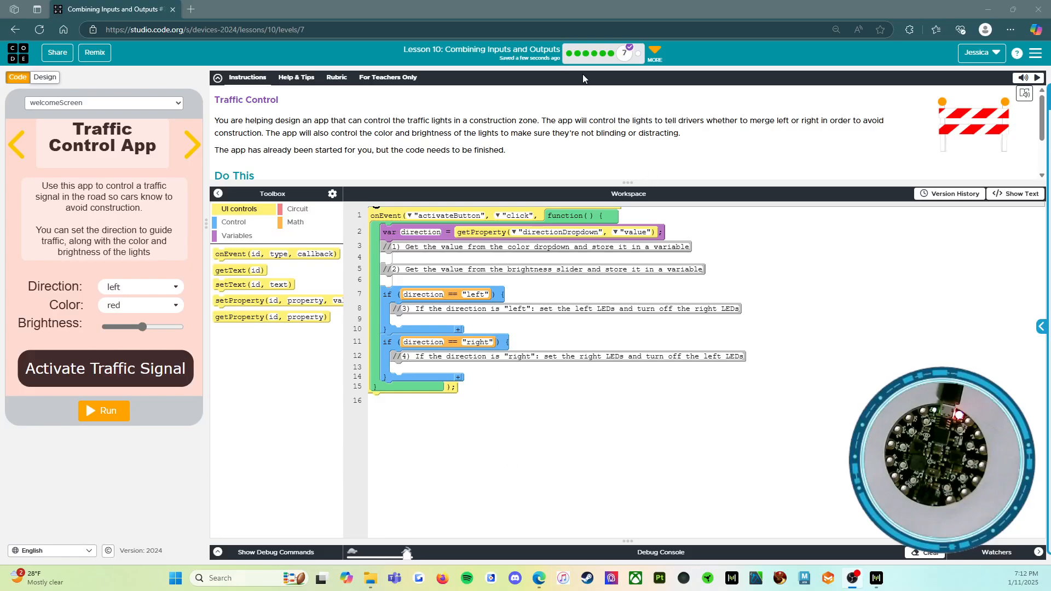
pyautogui.moveTo(482, 49)
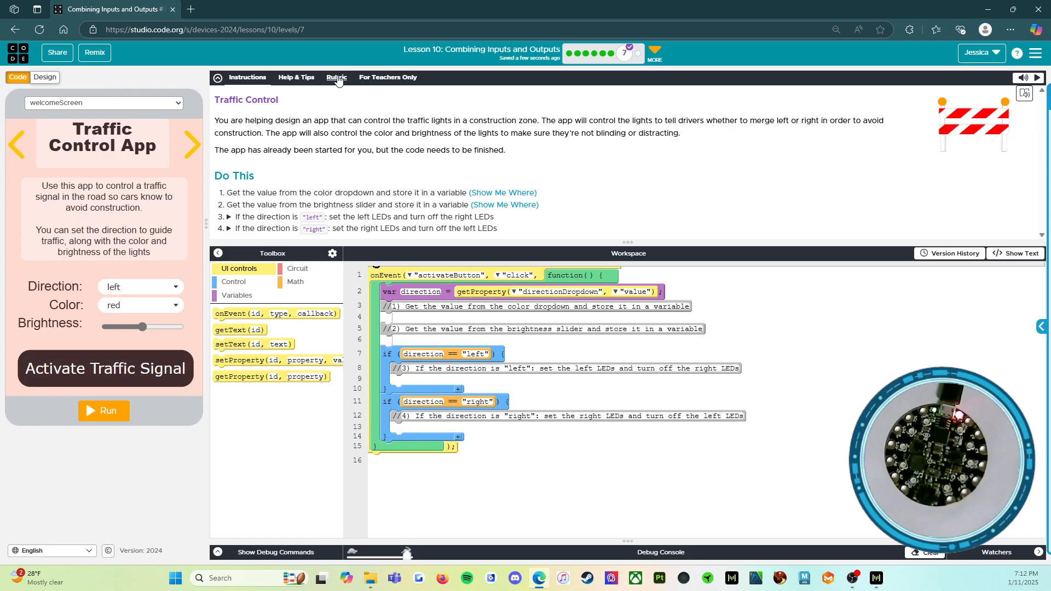
pyautogui.moveTo(336, 77)
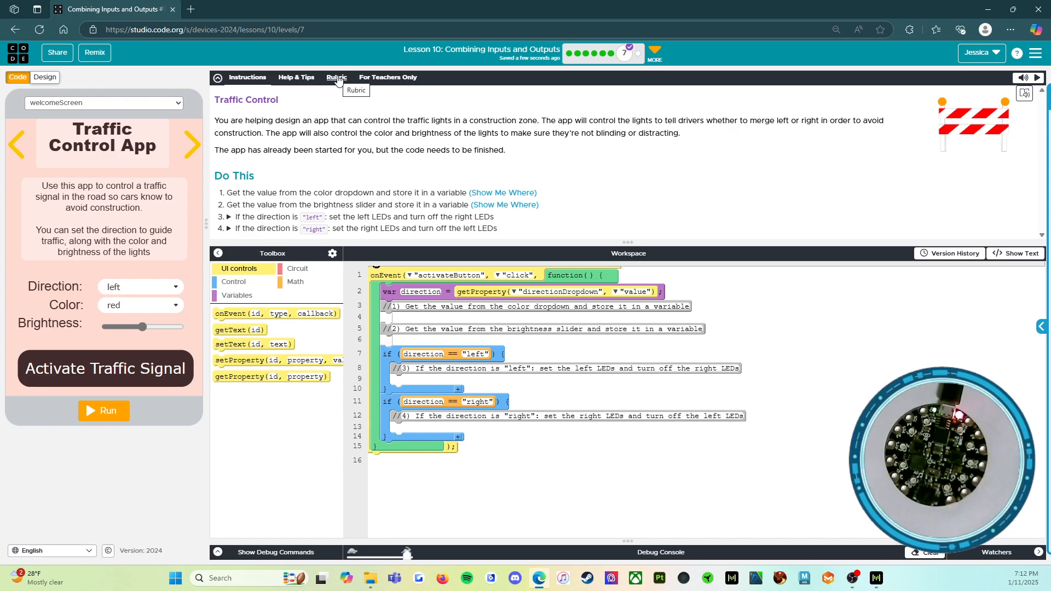
pyautogui.moveTo(317, 103)
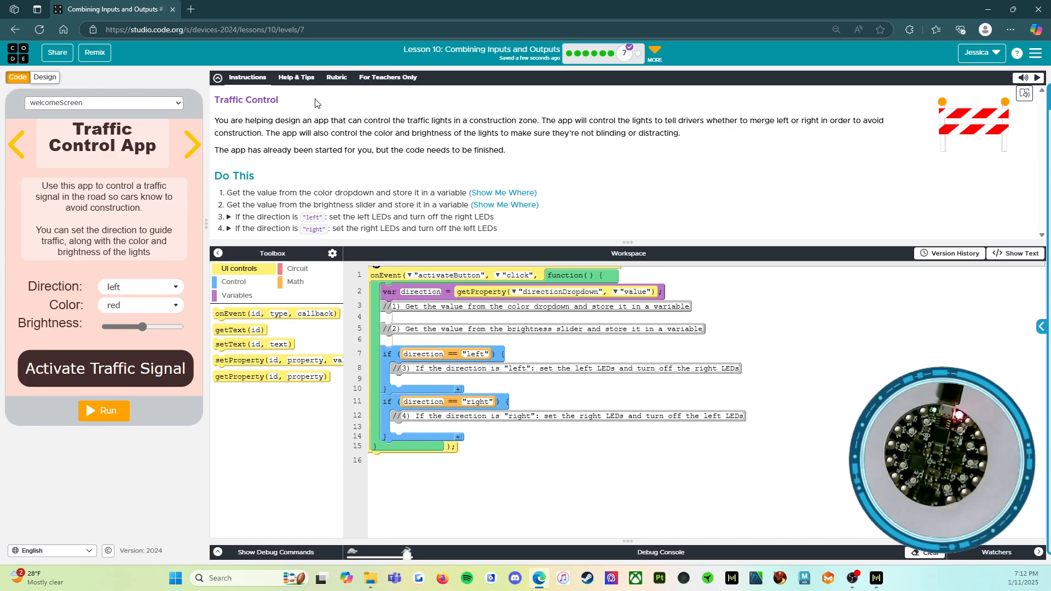
pyautogui.moveTo(281, 123)
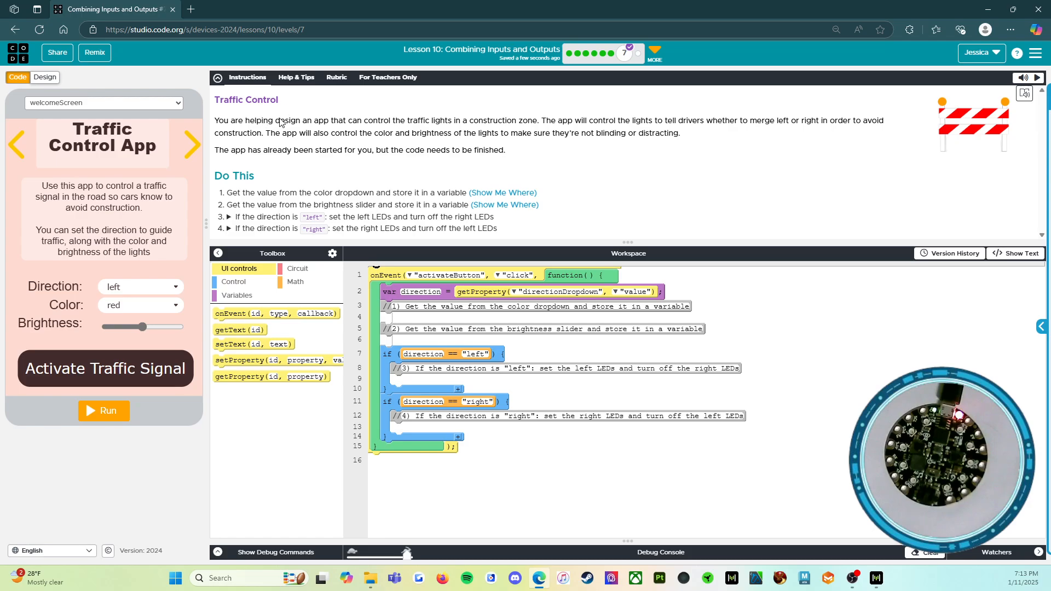
pyautogui.moveTo(306, 127)
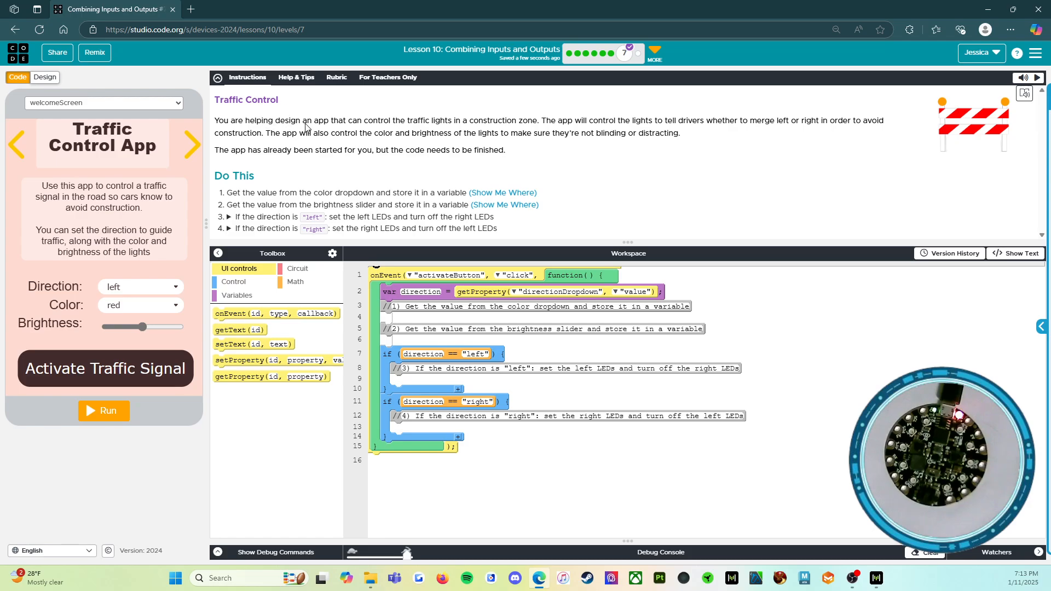
pyautogui.moveTo(518, 125)
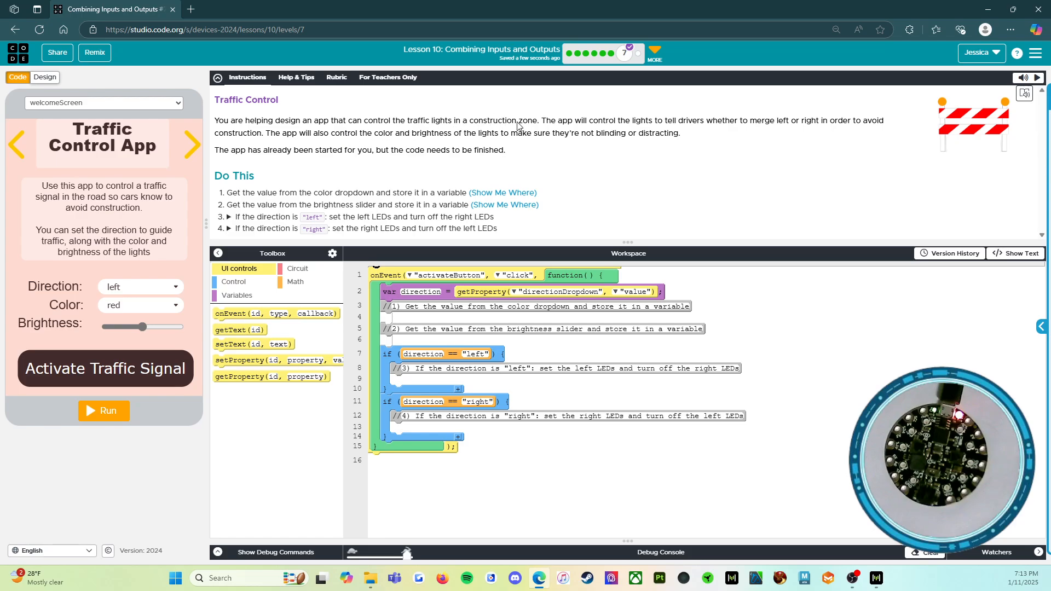
pyautogui.moveTo(664, 126)
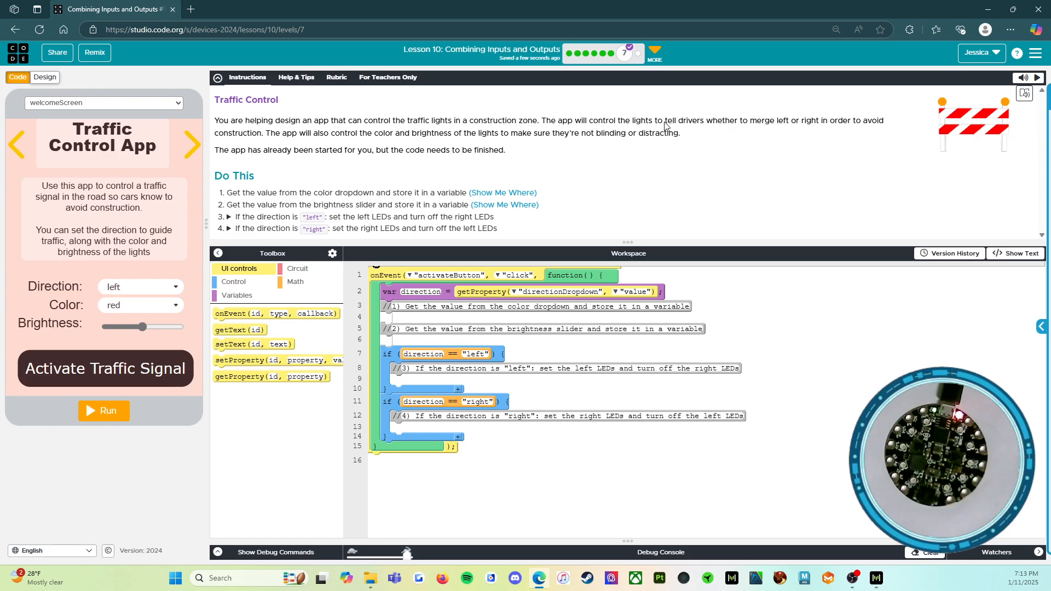
pyautogui.moveTo(767, 131)
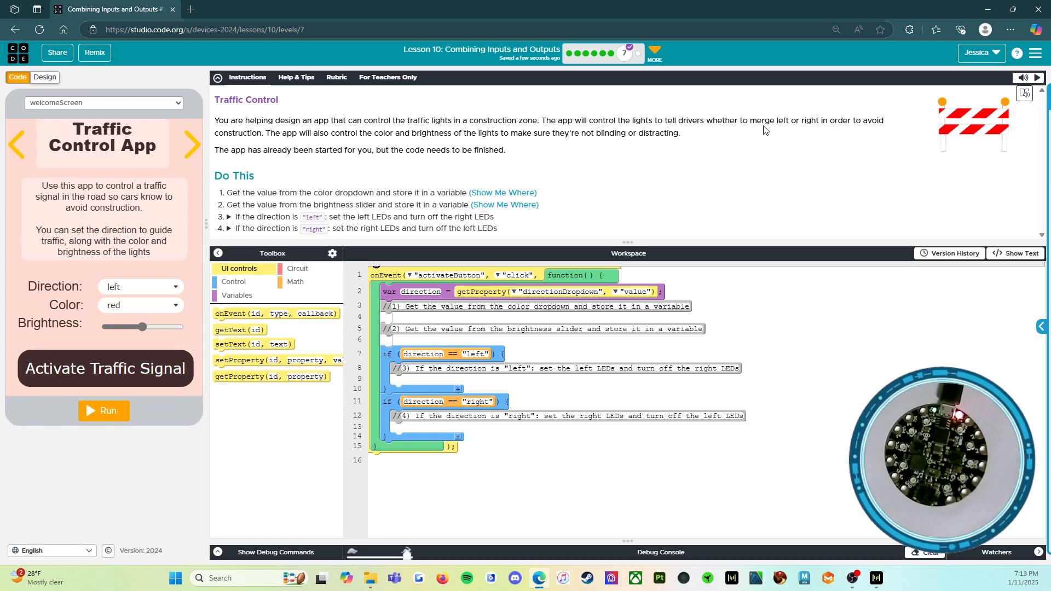
pyautogui.moveTo(828, 132)
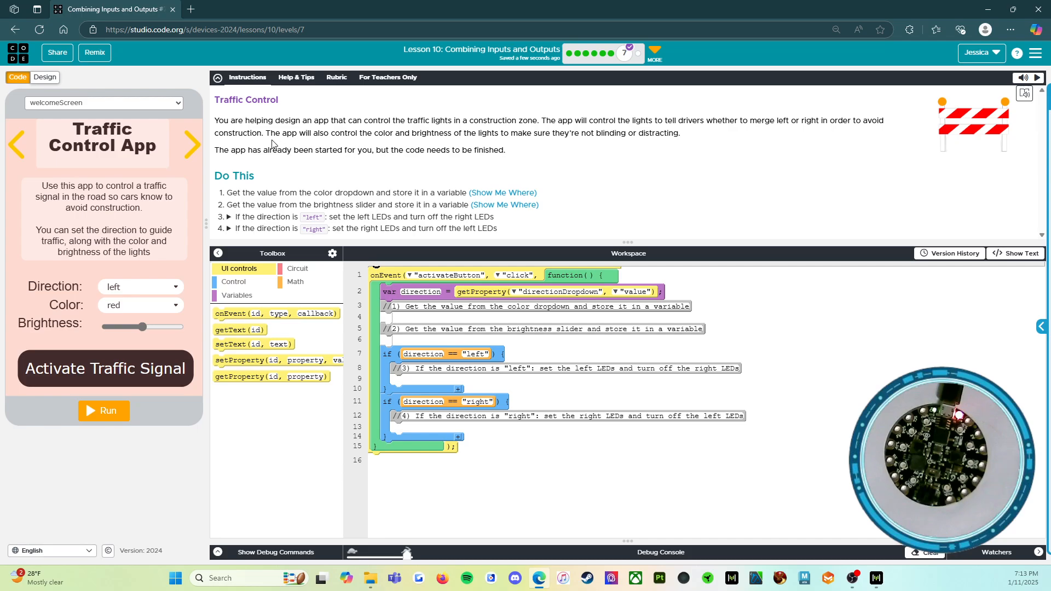
pyautogui.moveTo(357, 139)
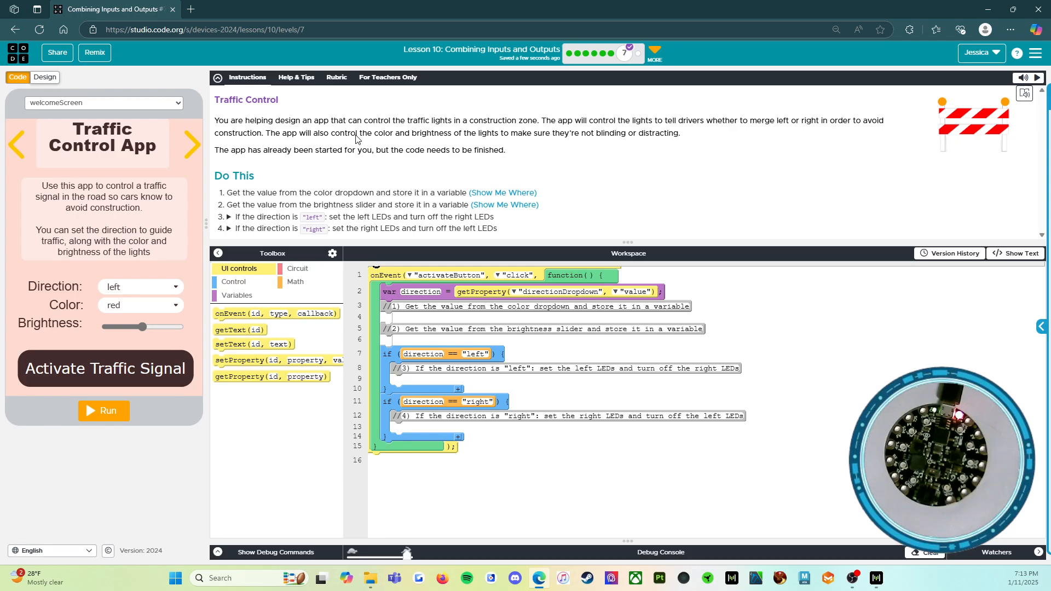
pyautogui.moveTo(535, 145)
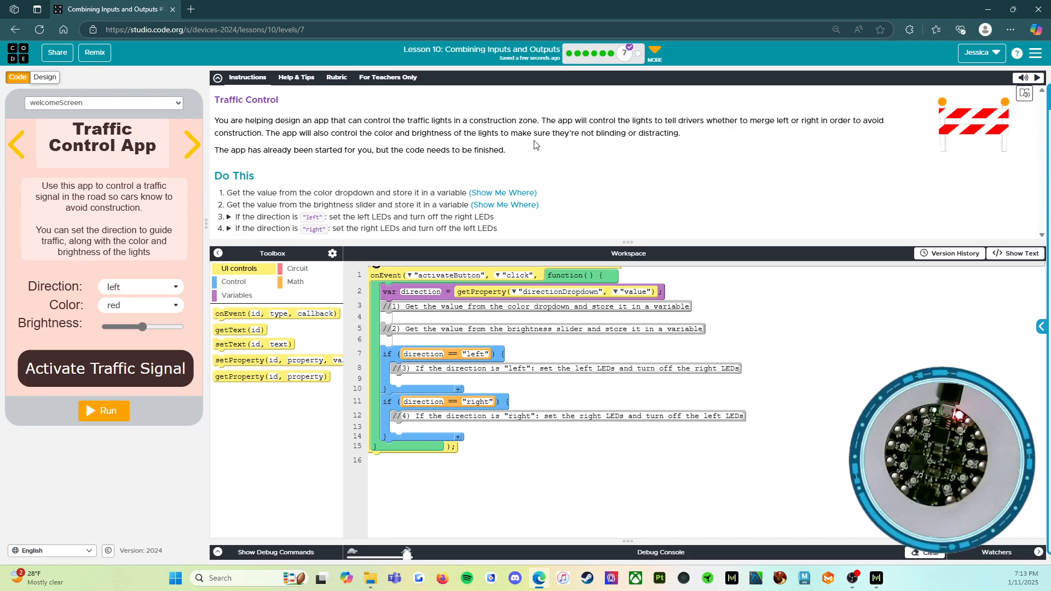
pyautogui.moveTo(648, 145)
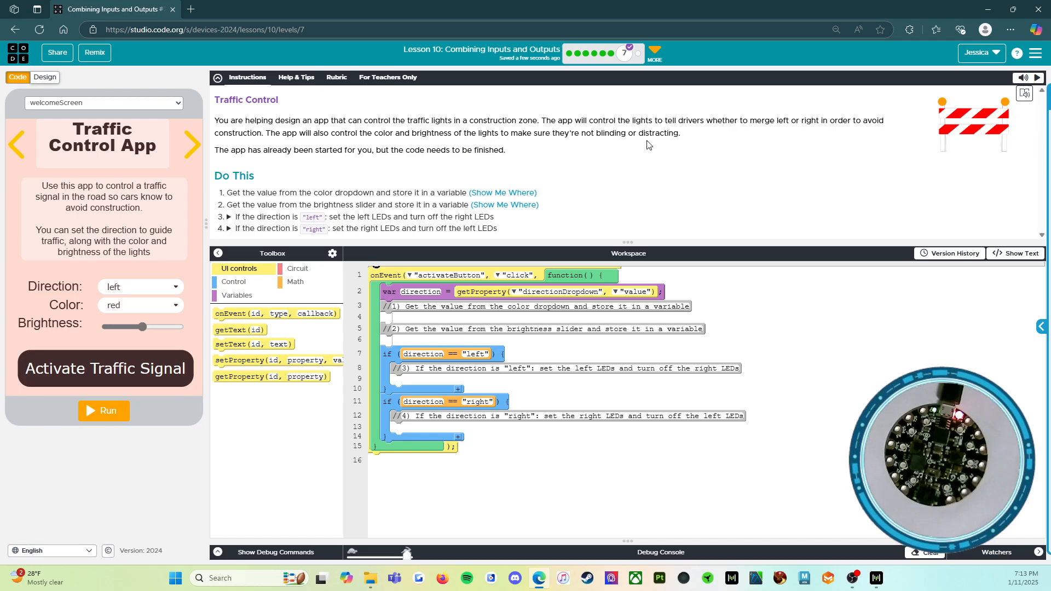
pyautogui.moveTo(358, 162)
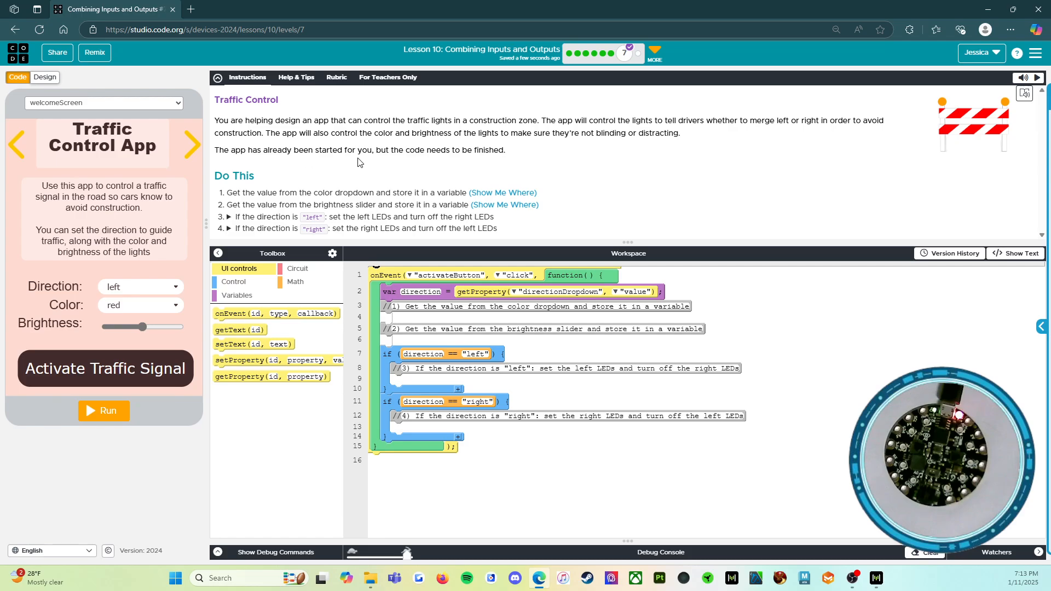
pyautogui.moveTo(453, 159)
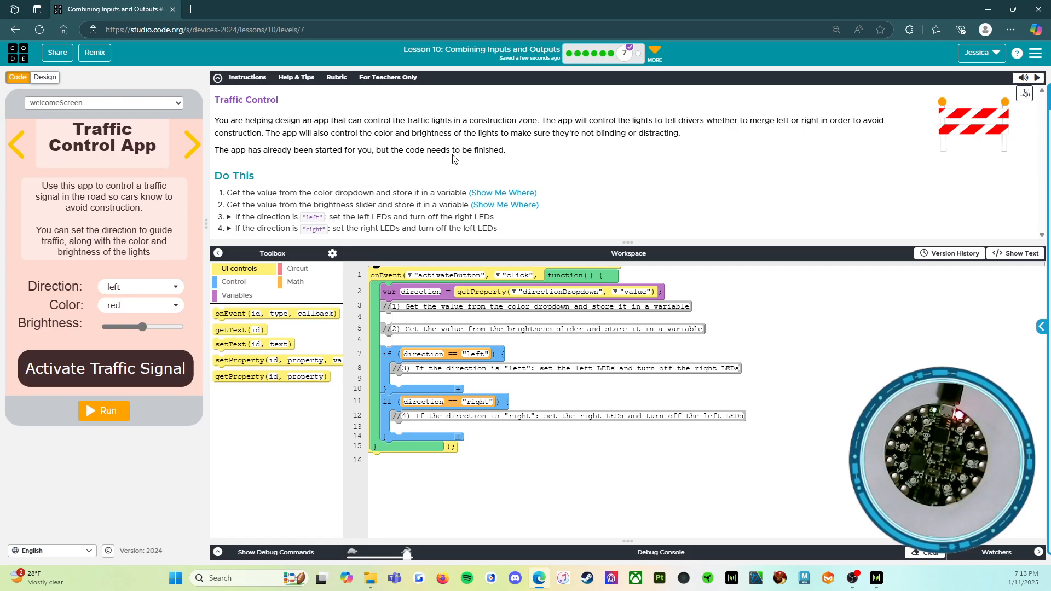
pyautogui.moveTo(223, 170)
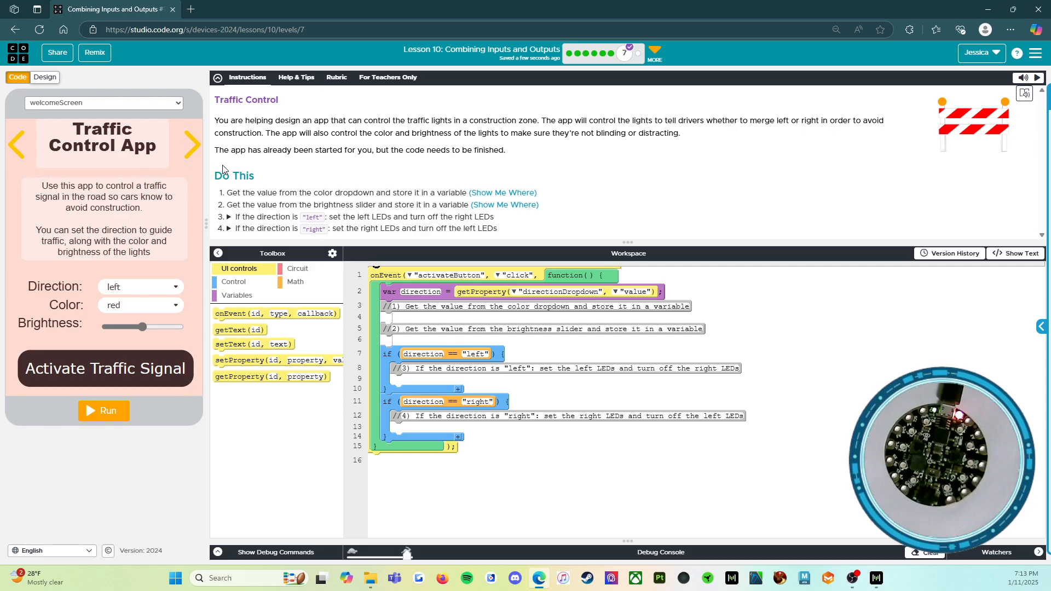
pyautogui.moveTo(229, 196)
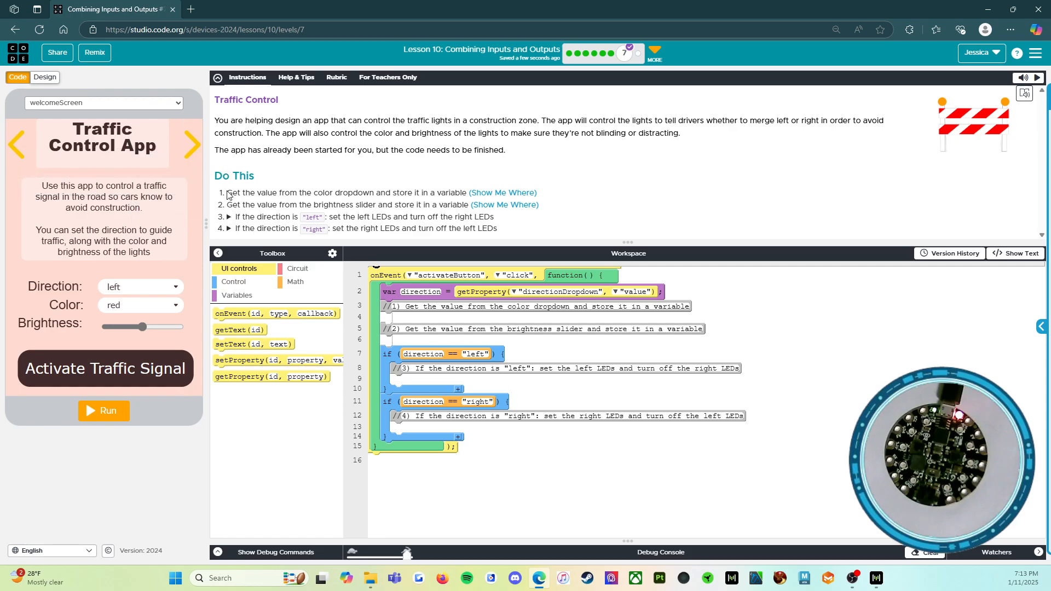
pyautogui.moveTo(368, 204)
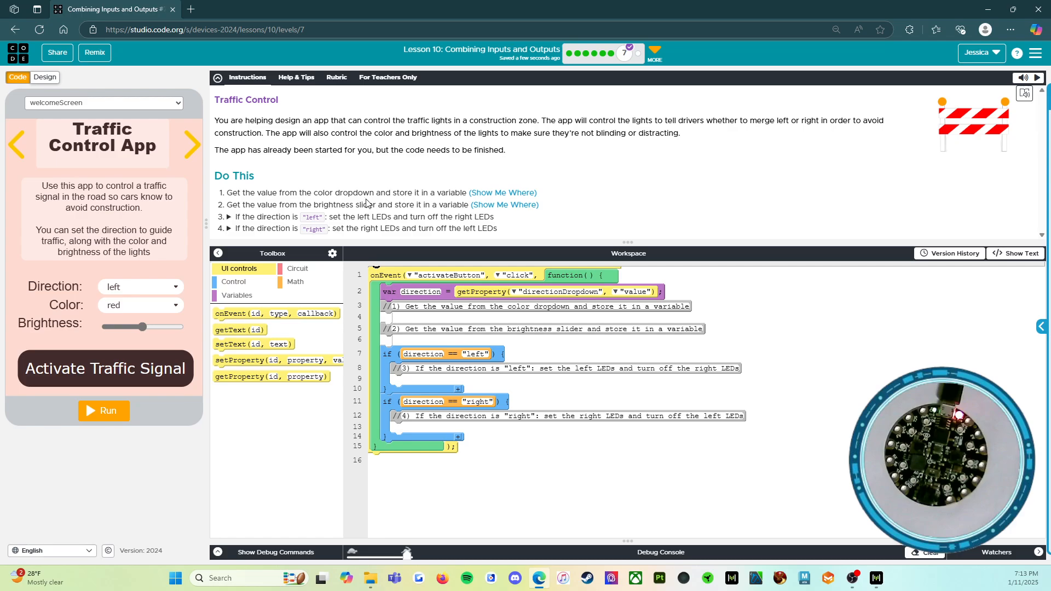
pyautogui.moveTo(464, 206)
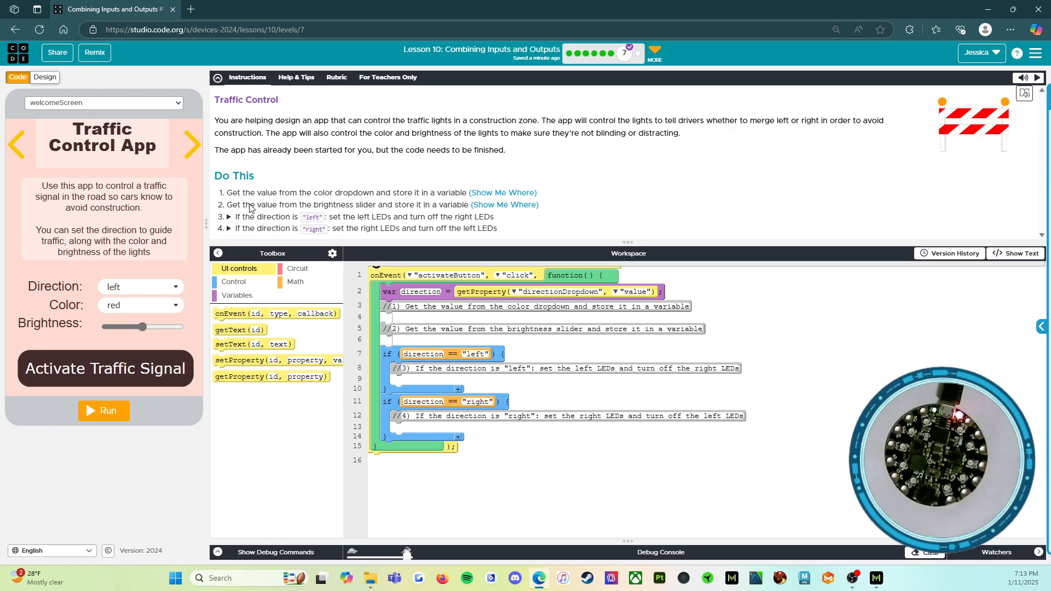
pyautogui.moveTo(452, 207)
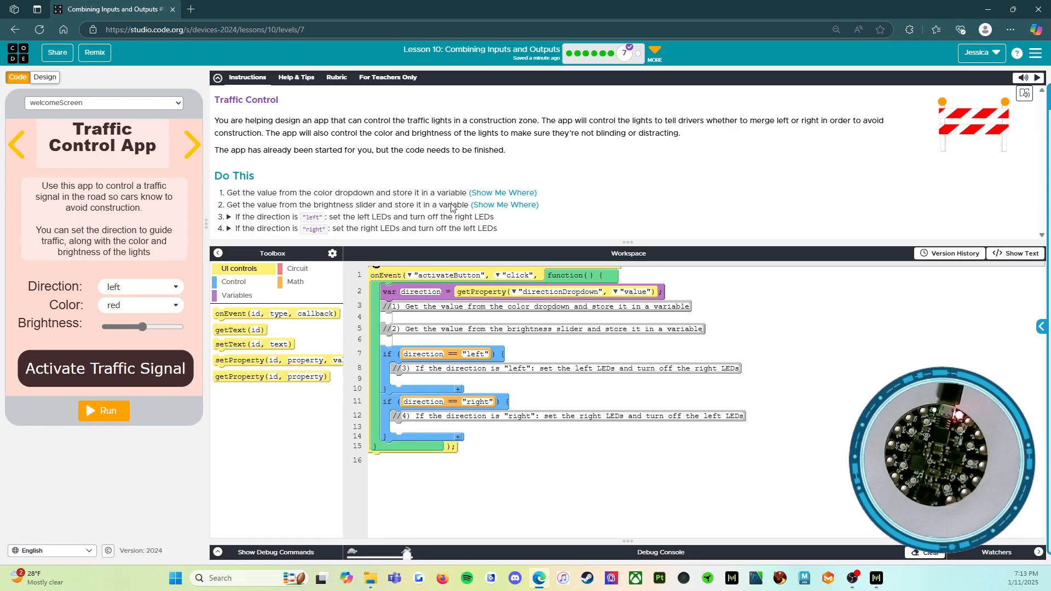
pyautogui.moveTo(225, 221)
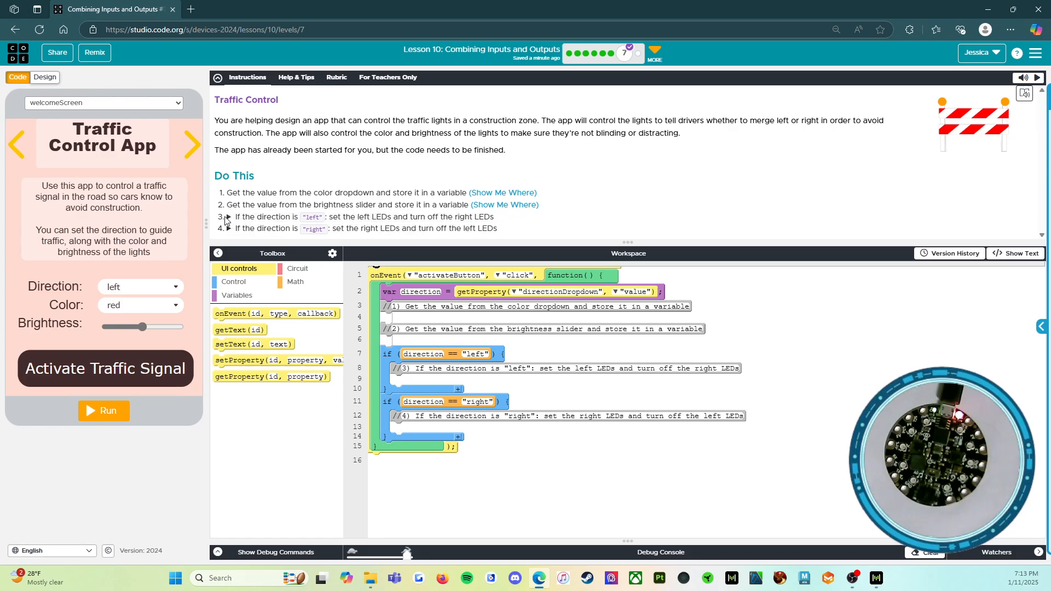
pyautogui.moveTo(631, 317)
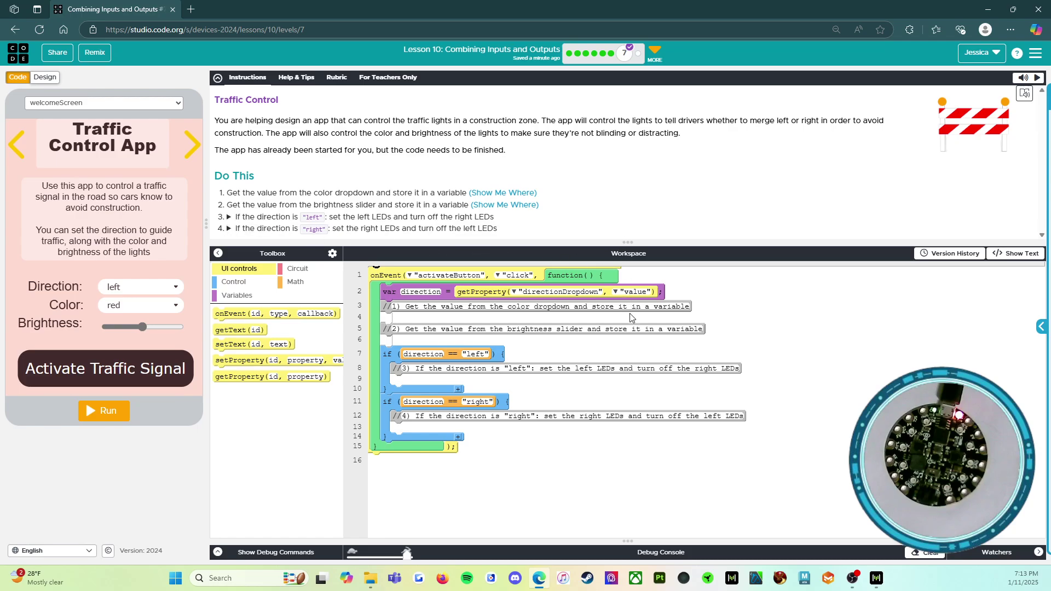
pyautogui.click(227, 217)
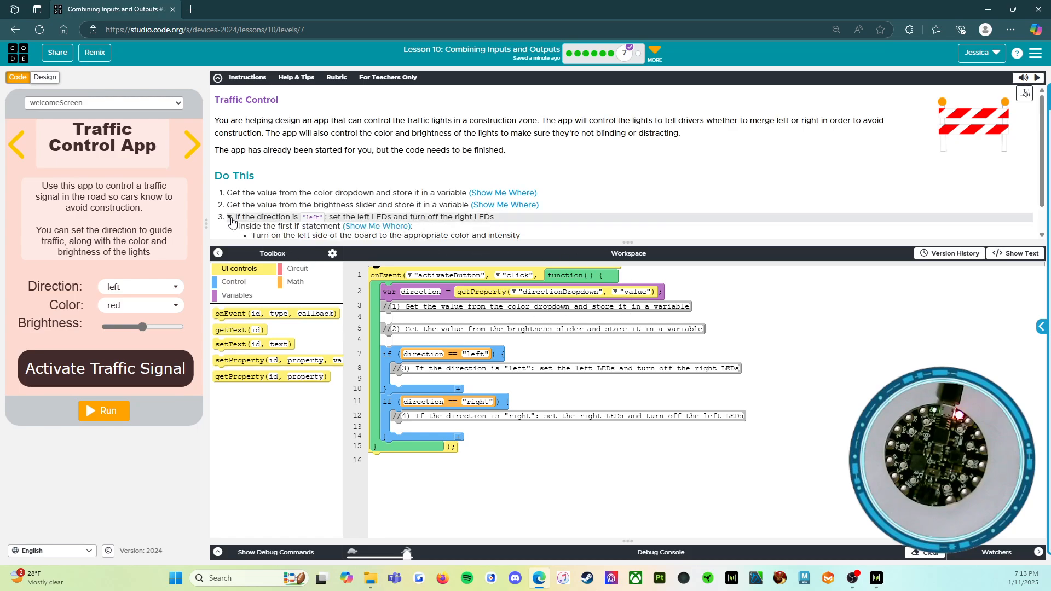
pyautogui.scroll(-3)
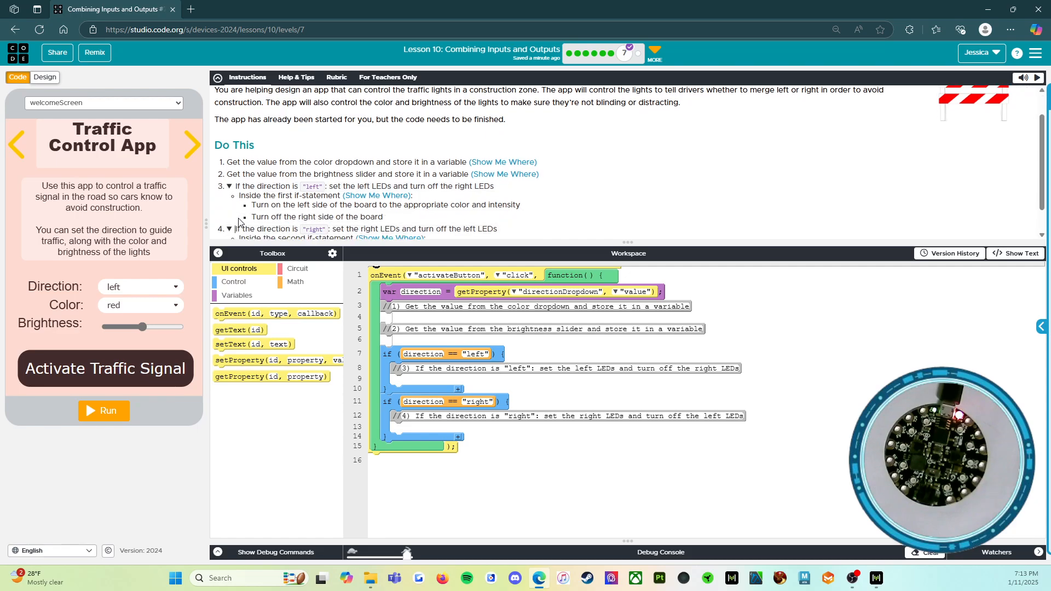
pyautogui.scroll(-3)
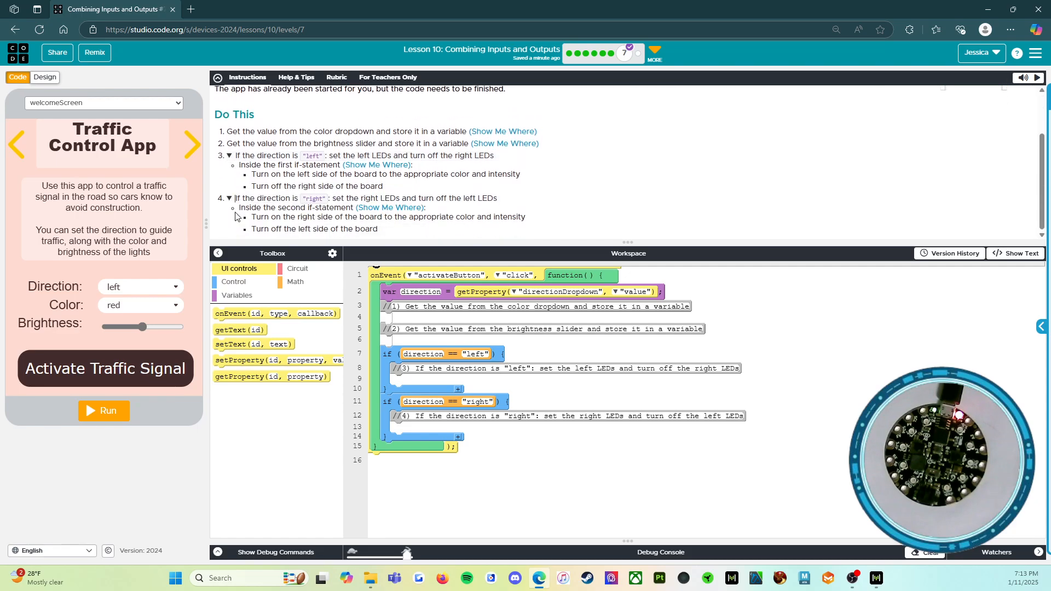
pyautogui.moveTo(319, 163)
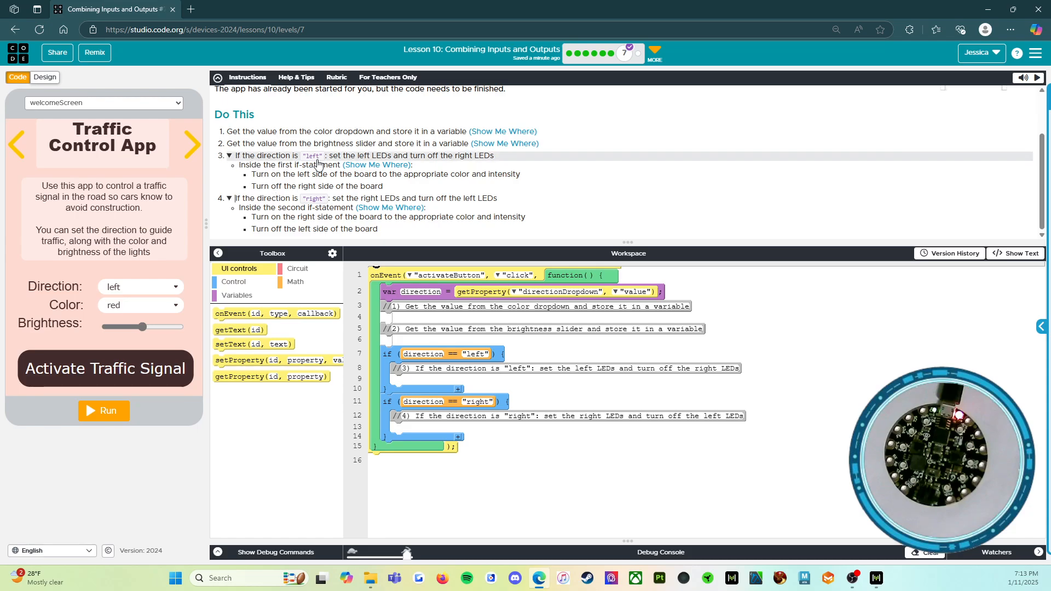
pyautogui.moveTo(404, 163)
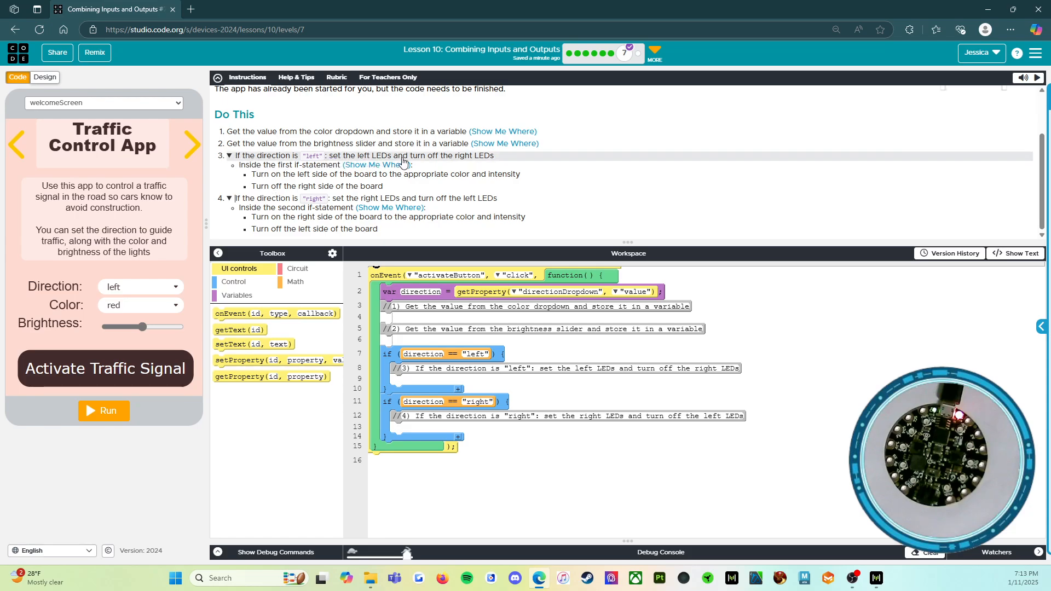
pyautogui.moveTo(312, 170)
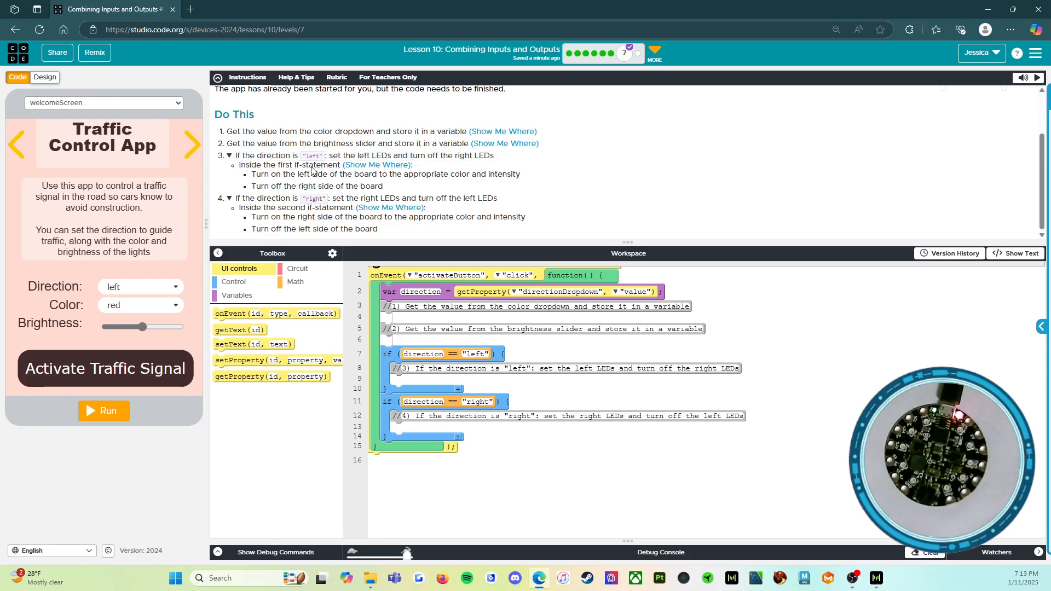
pyautogui.moveTo(322, 180)
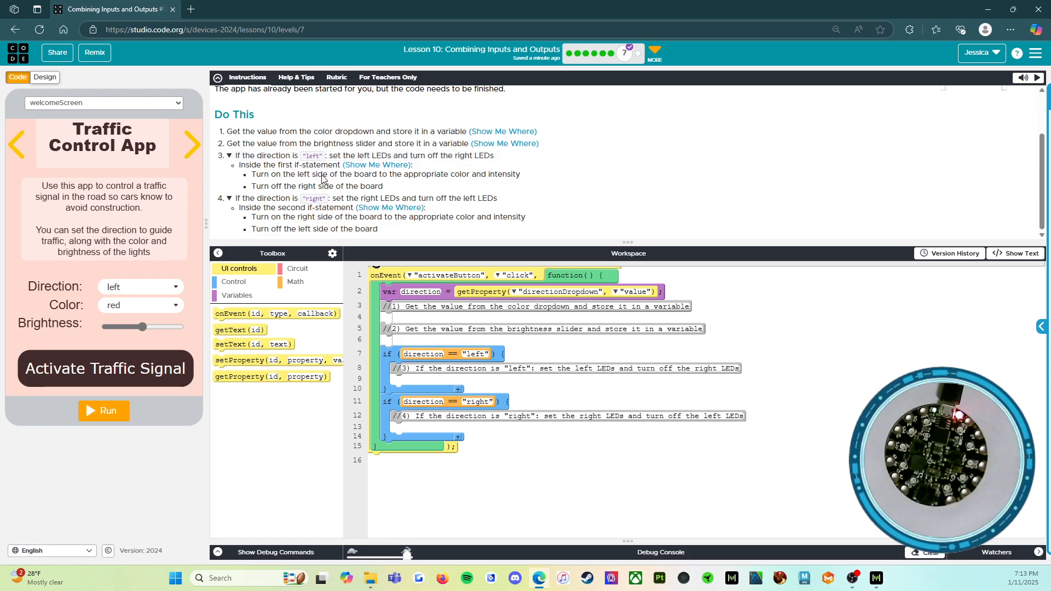
pyautogui.moveTo(458, 186)
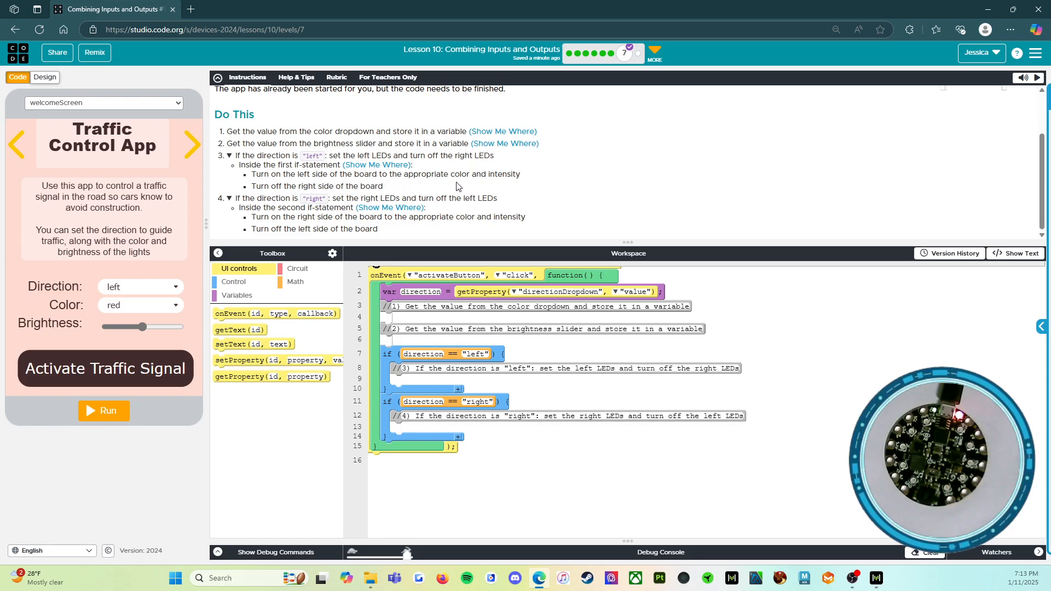
pyautogui.moveTo(297, 196)
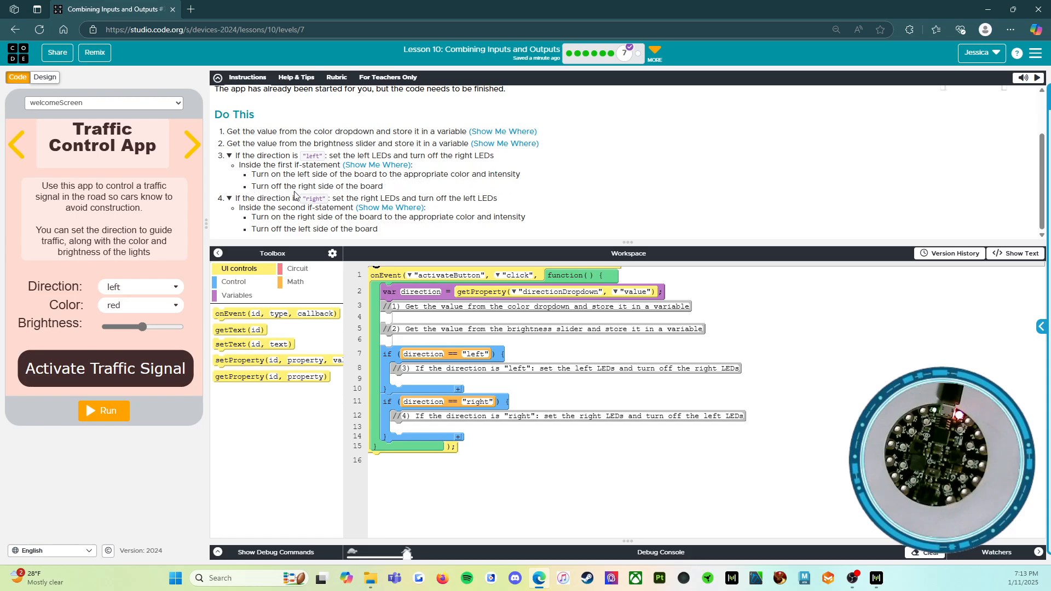
pyautogui.moveTo(266, 204)
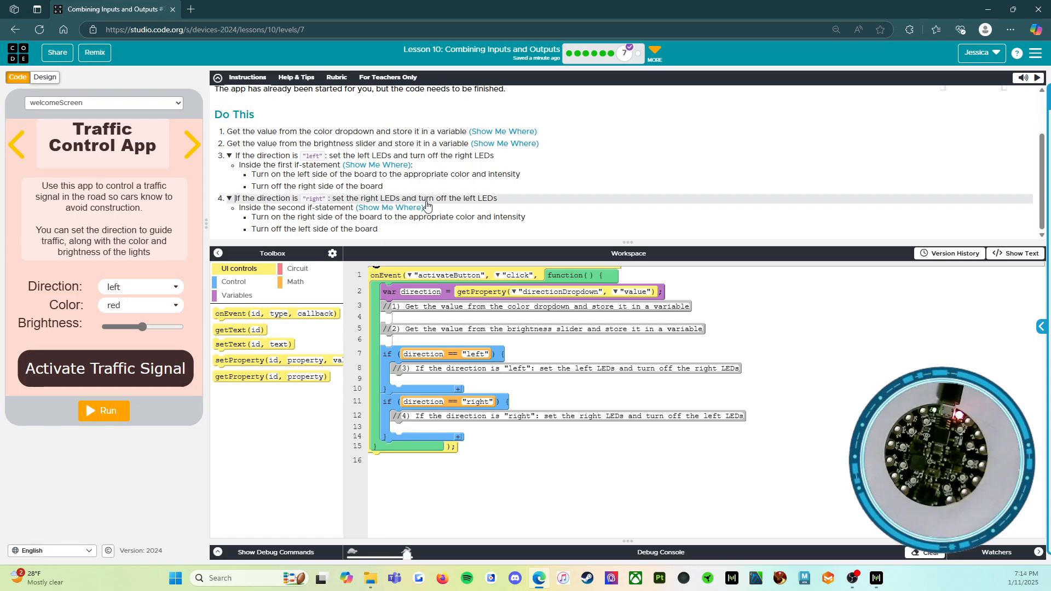
pyautogui.moveTo(471, 207)
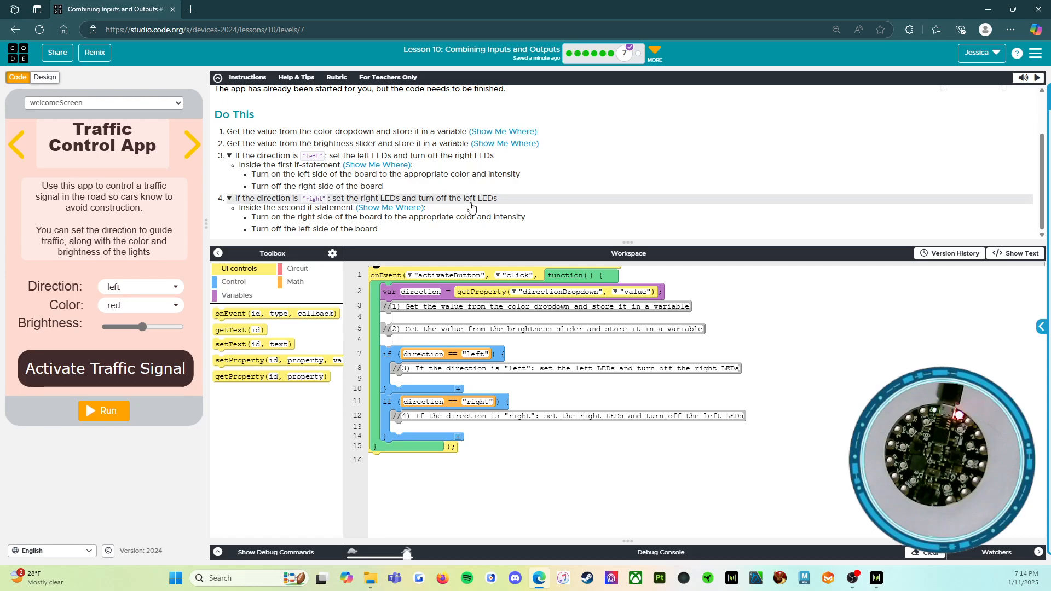
pyautogui.moveTo(300, 219)
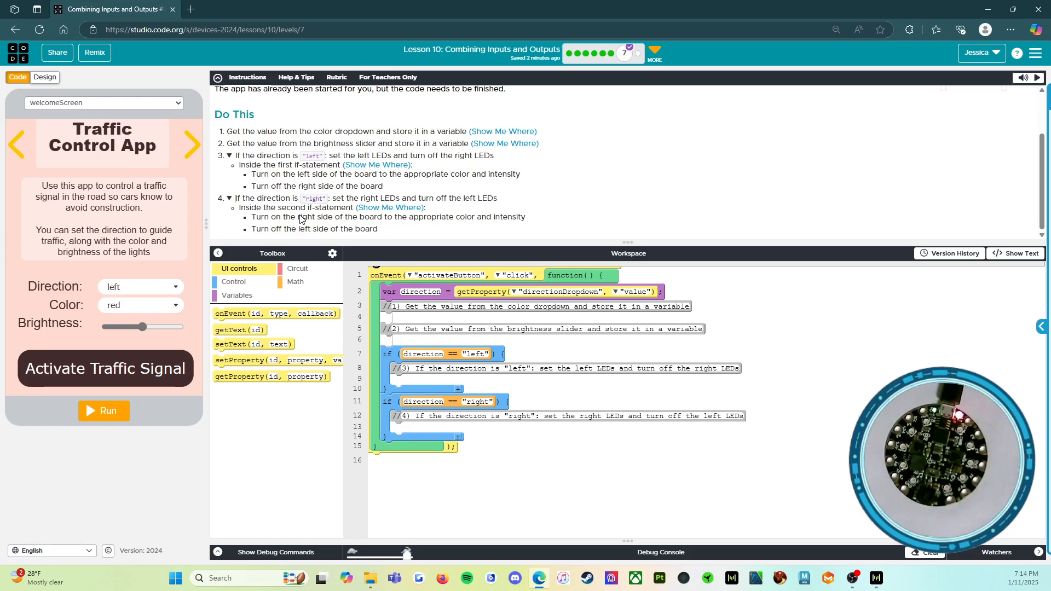
pyautogui.moveTo(338, 192)
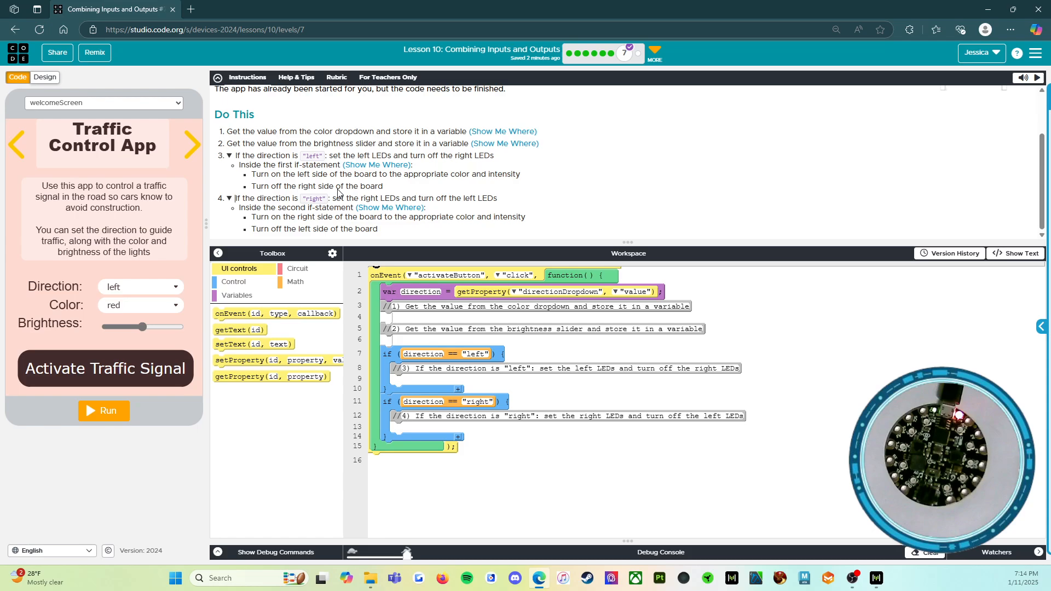
pyautogui.moveTo(253, 187)
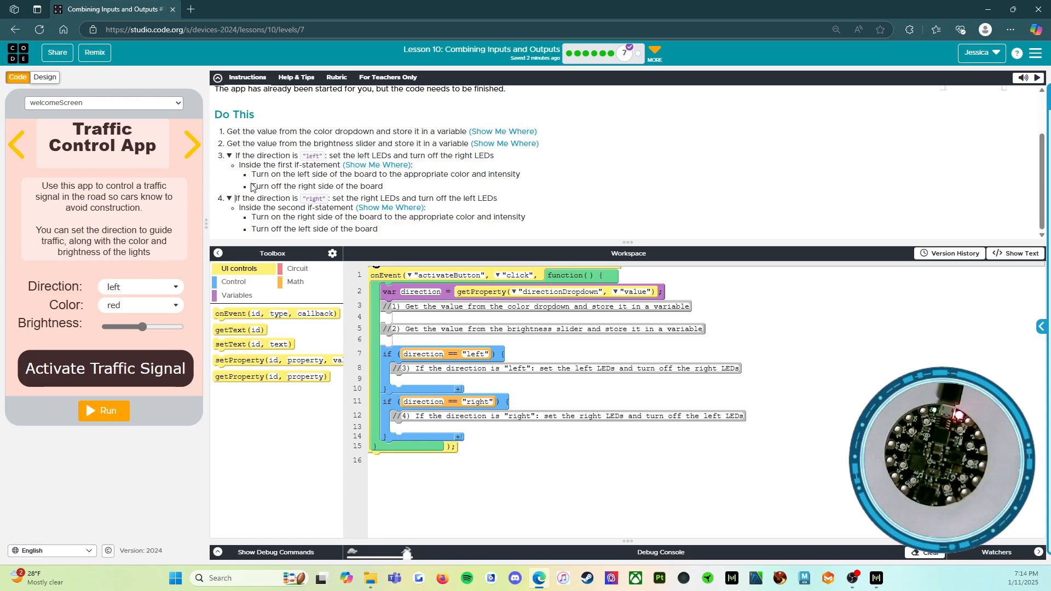
pyautogui.moveTo(578, 52)
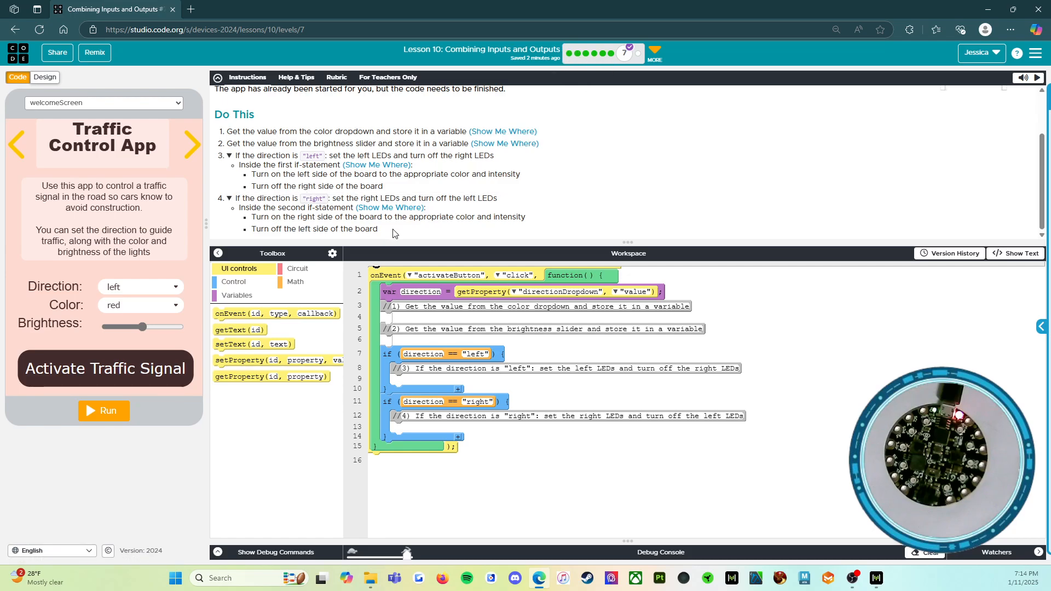
pyautogui.moveTo(433, 307)
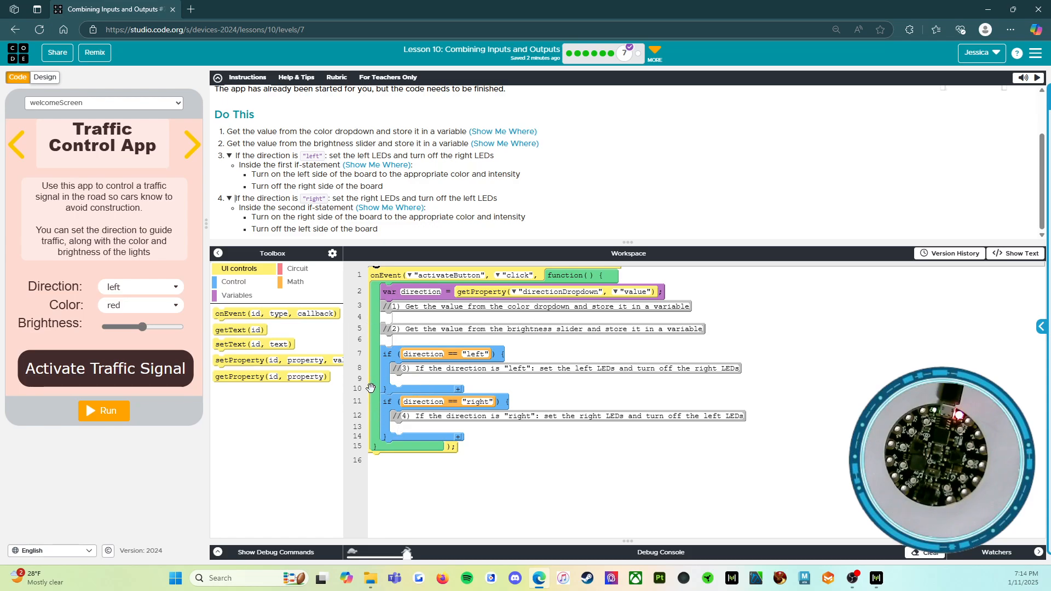
pyautogui.moveTo(50, 103)
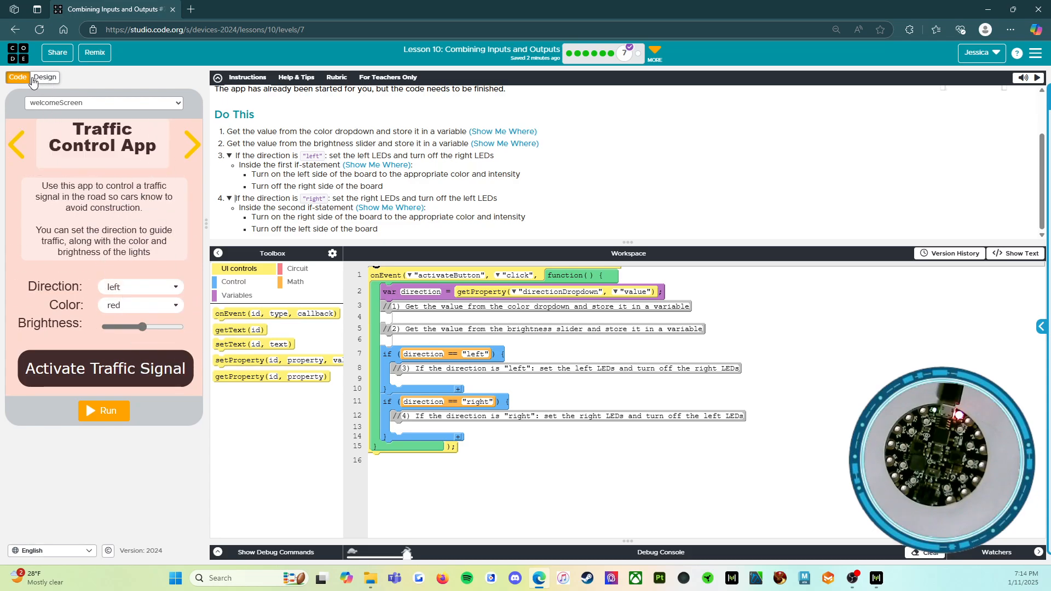
pyautogui.moveTo(55, 210)
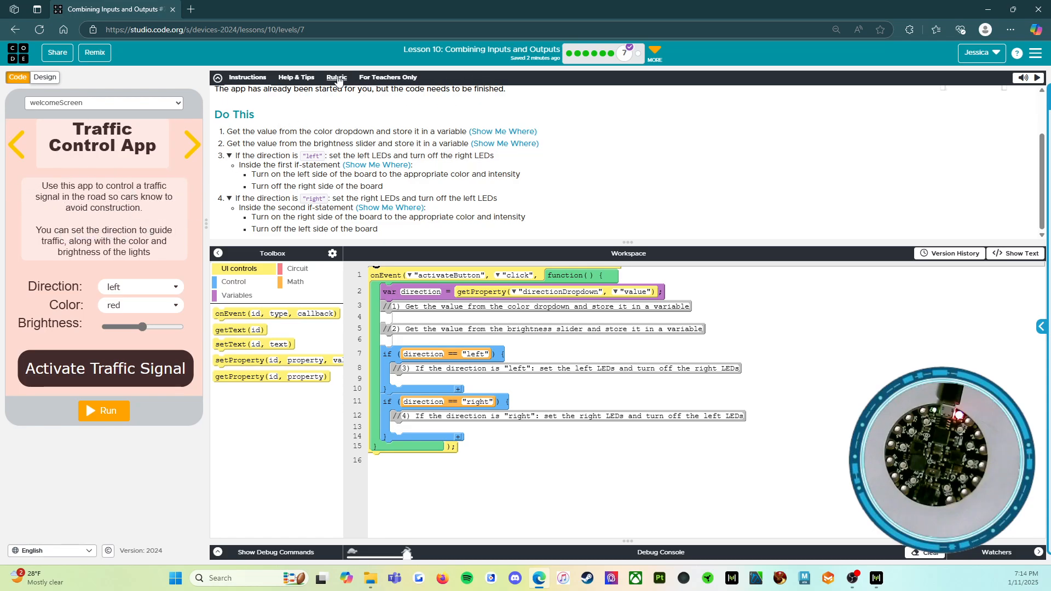
# Show the grading rubric and collapse the No Evidence and Limited Evidence descriptions
pyautogui.click(336, 77)
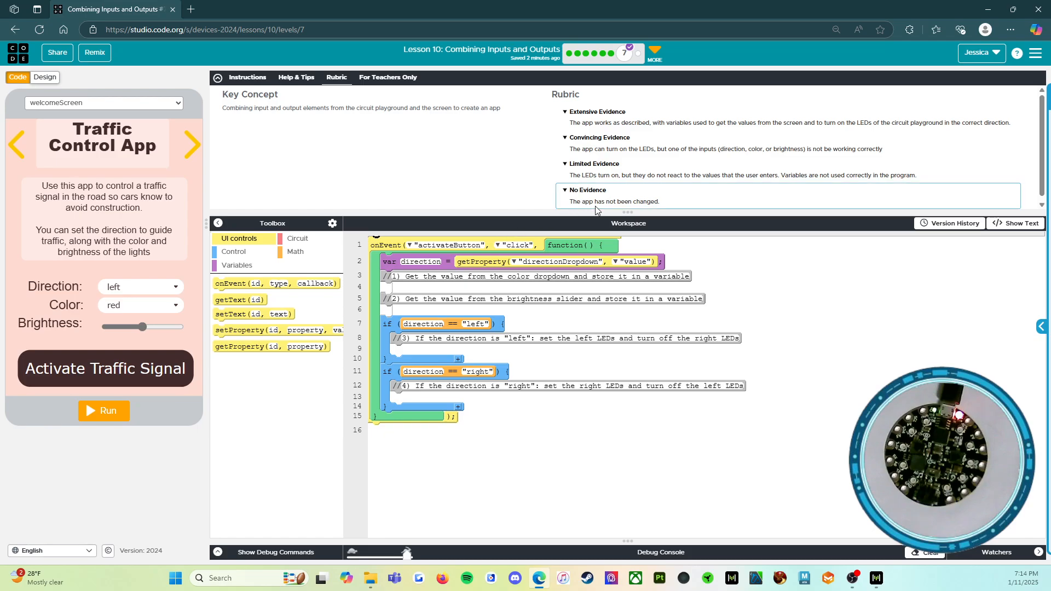
pyautogui.moveTo(651, 211)
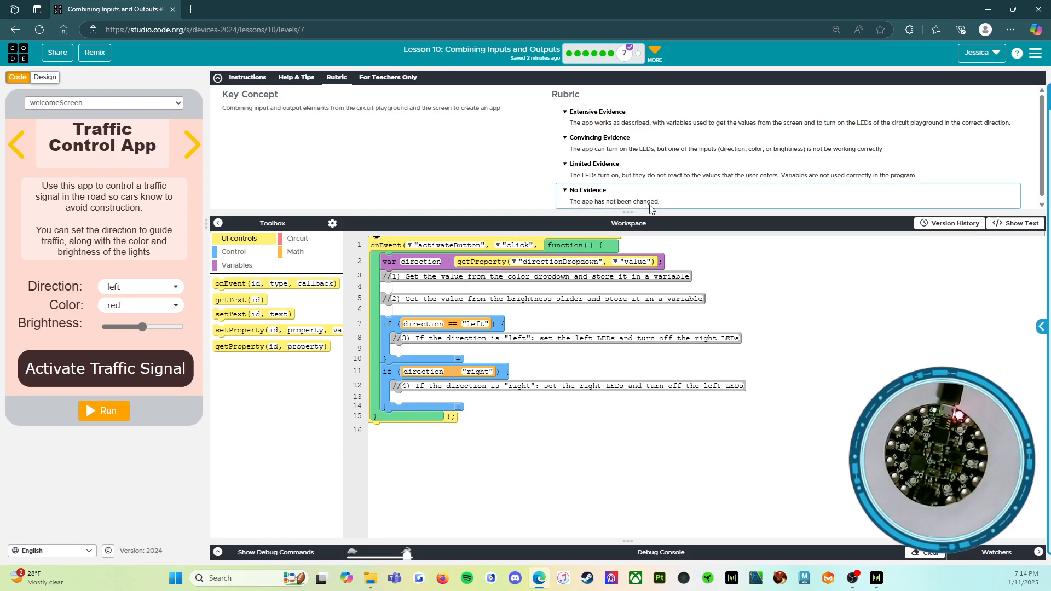
pyautogui.moveTo(587, 330)
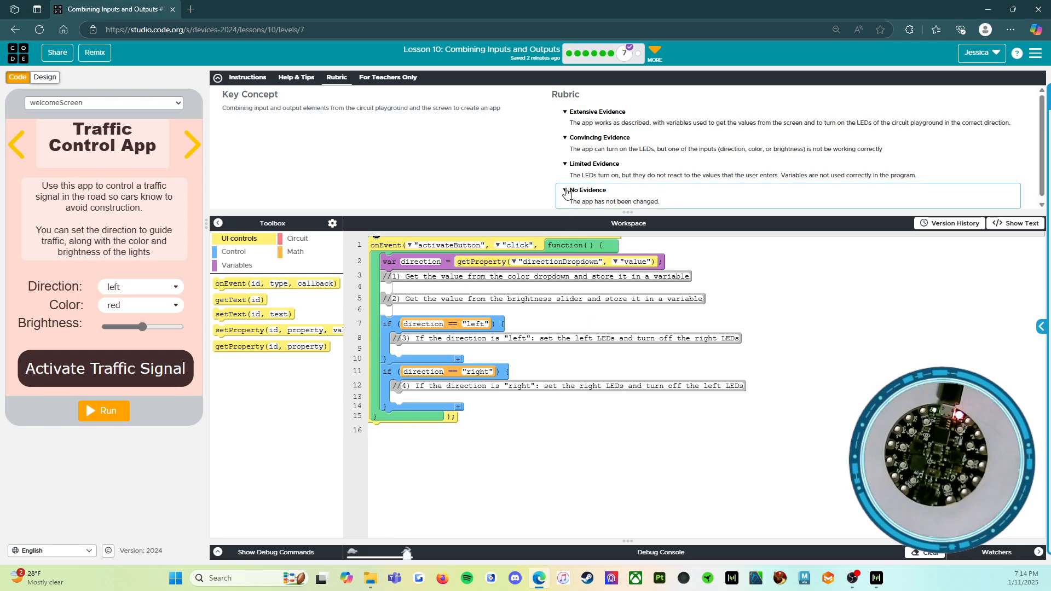
pyautogui.click(565, 163)
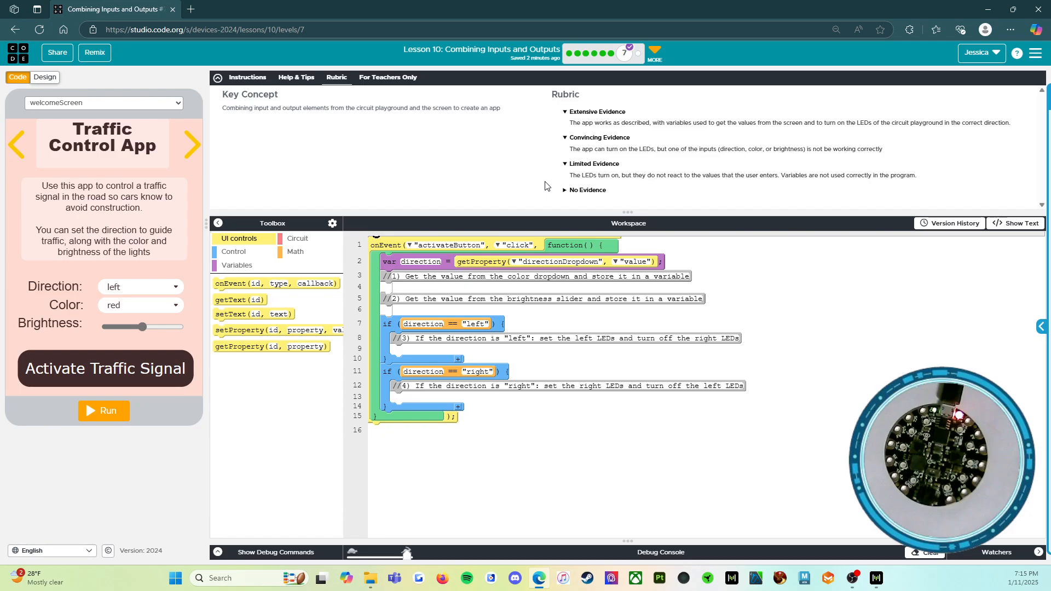
pyautogui.moveTo(828, 259)
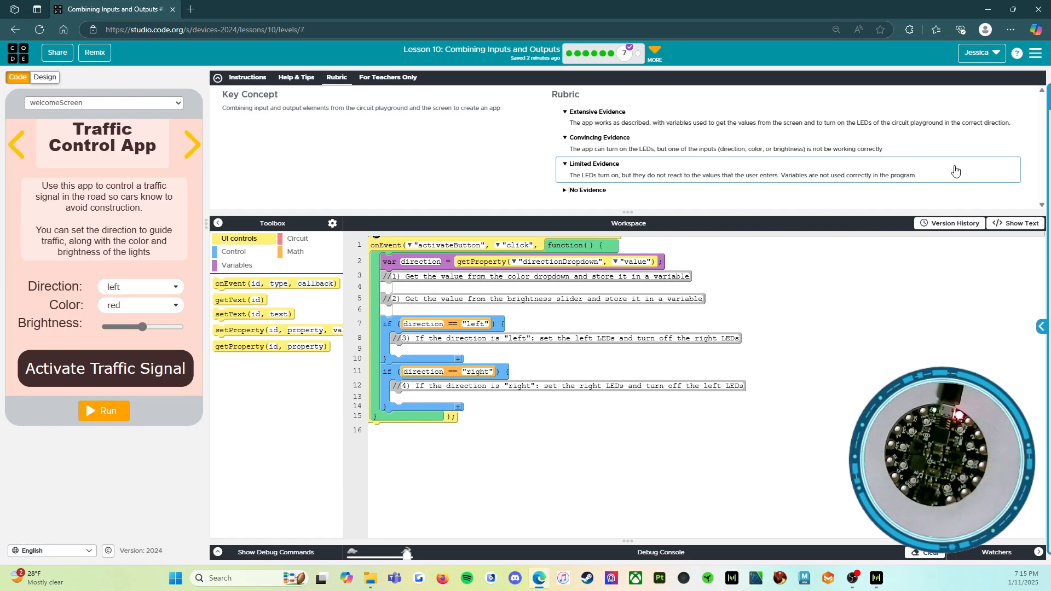
pyautogui.moveTo(532, 189)
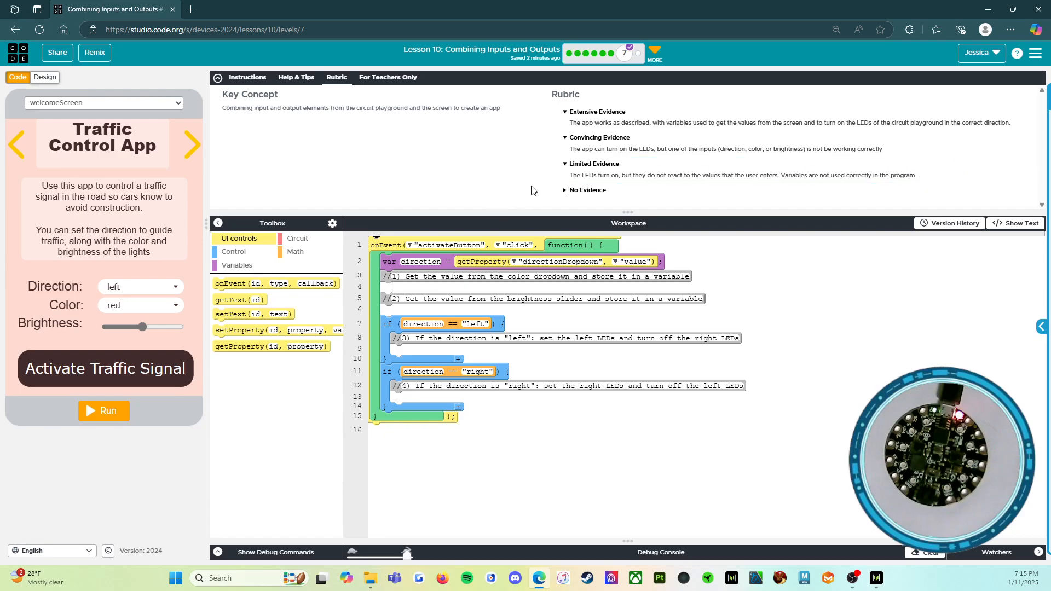
pyautogui.click(566, 166)
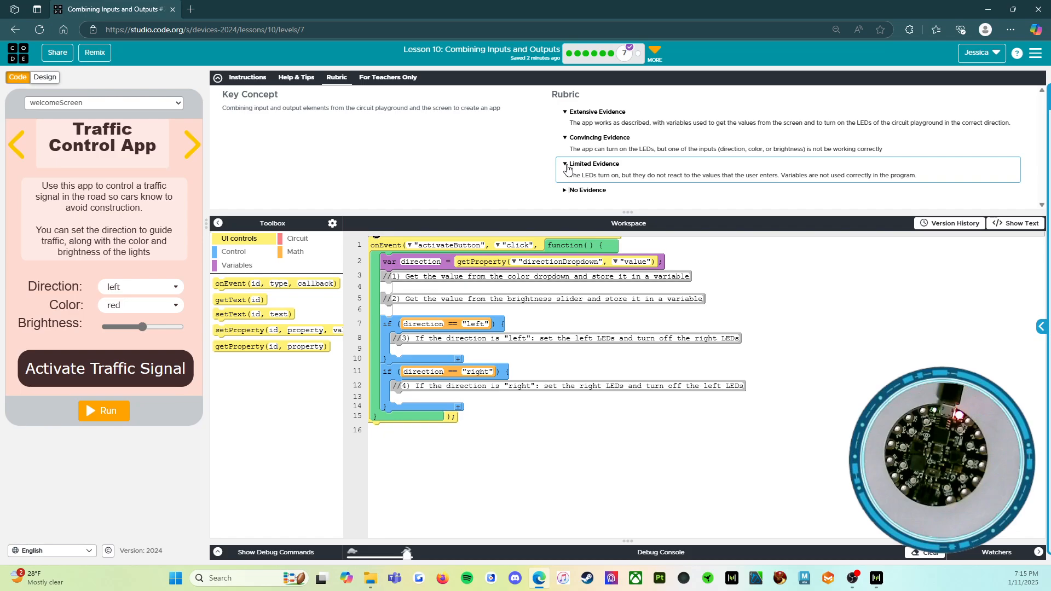
pyautogui.click(565, 163)
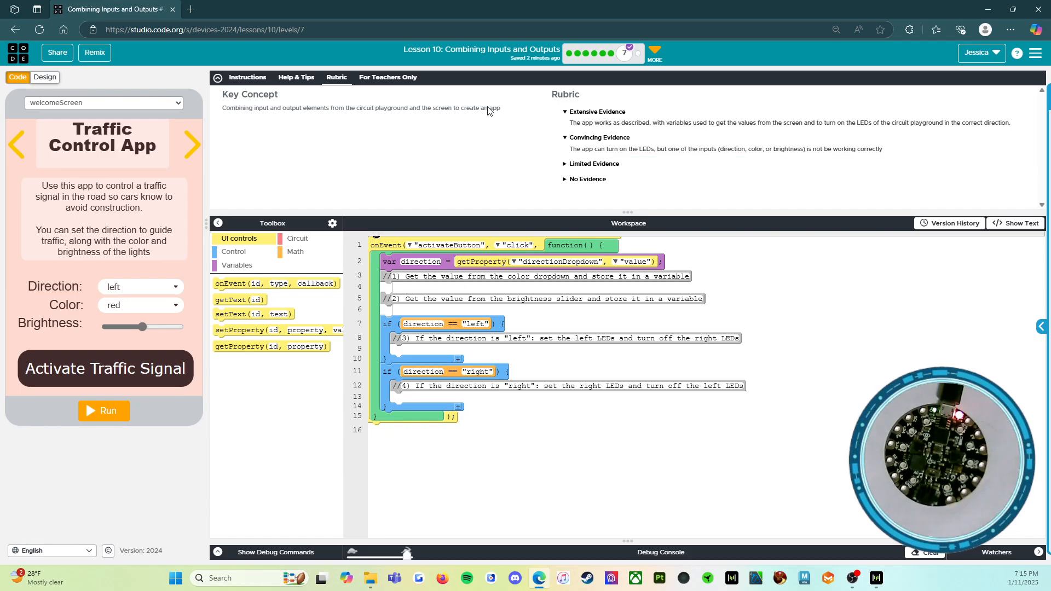
pyautogui.moveTo(541, 148)
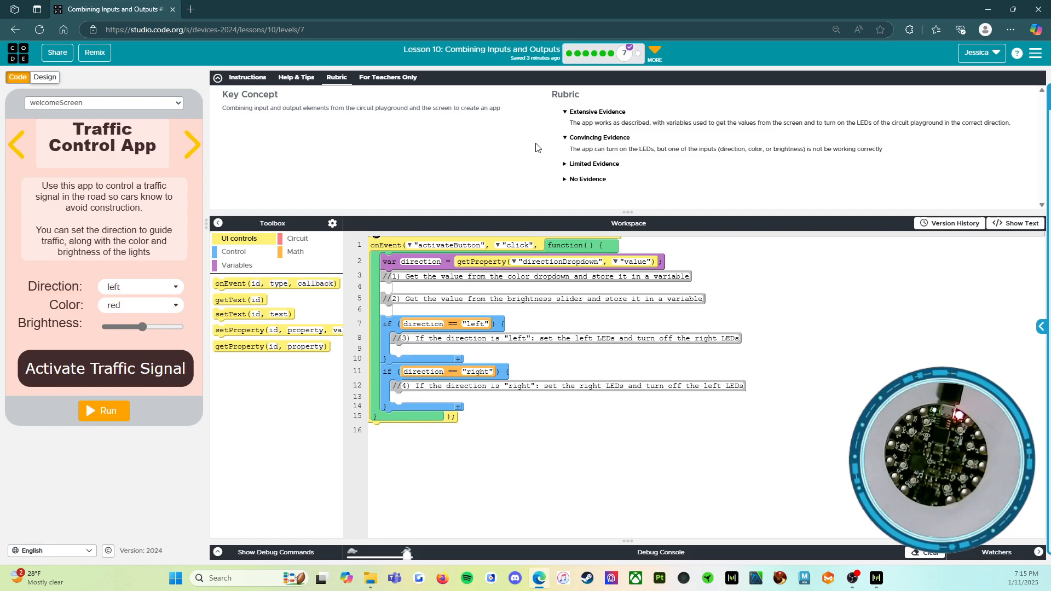
pyautogui.moveTo(541, 155)
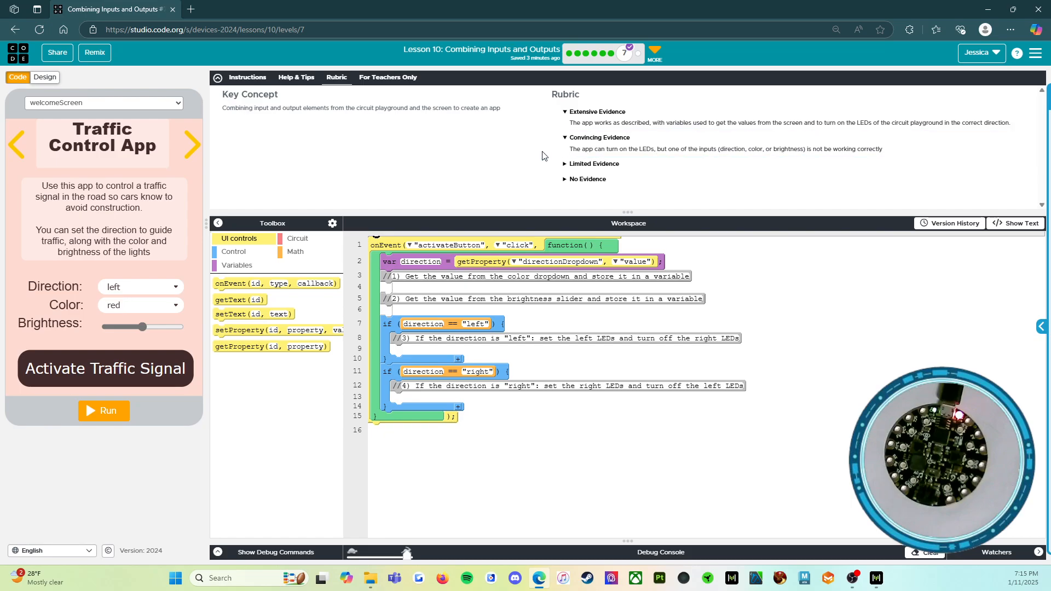
# Collapse the Convincing Evidence description, leaving only Extensive Evidence expanded
pyautogui.click(599, 137)
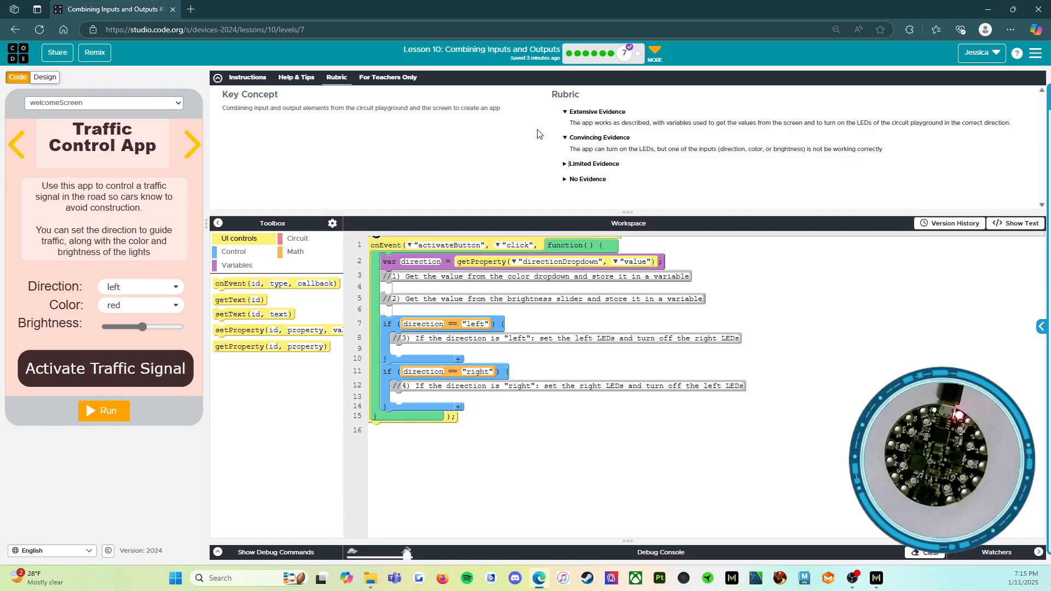
pyautogui.moveTo(551, 161)
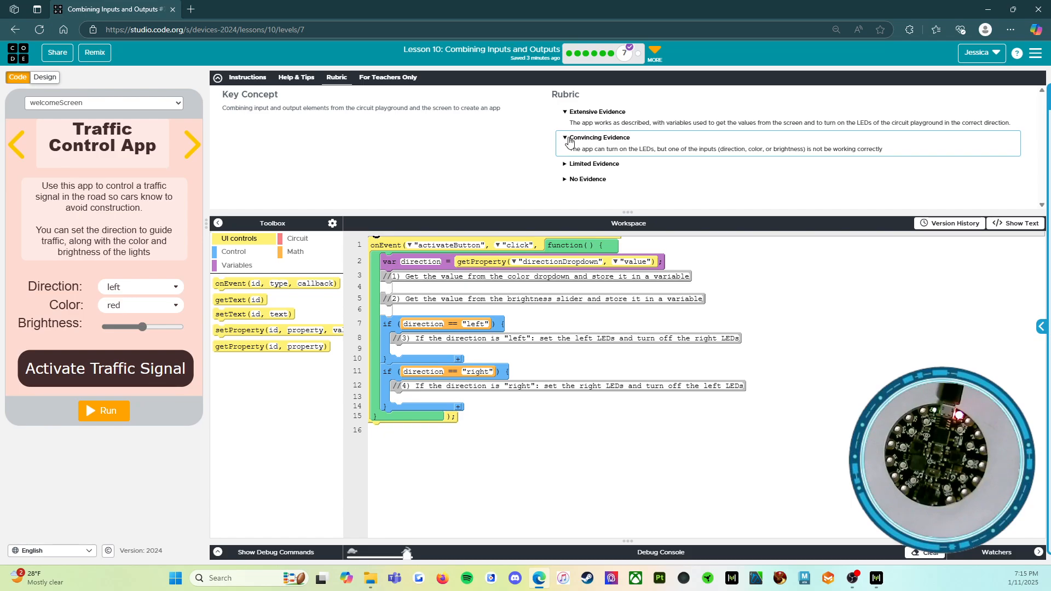
pyautogui.click(565, 138)
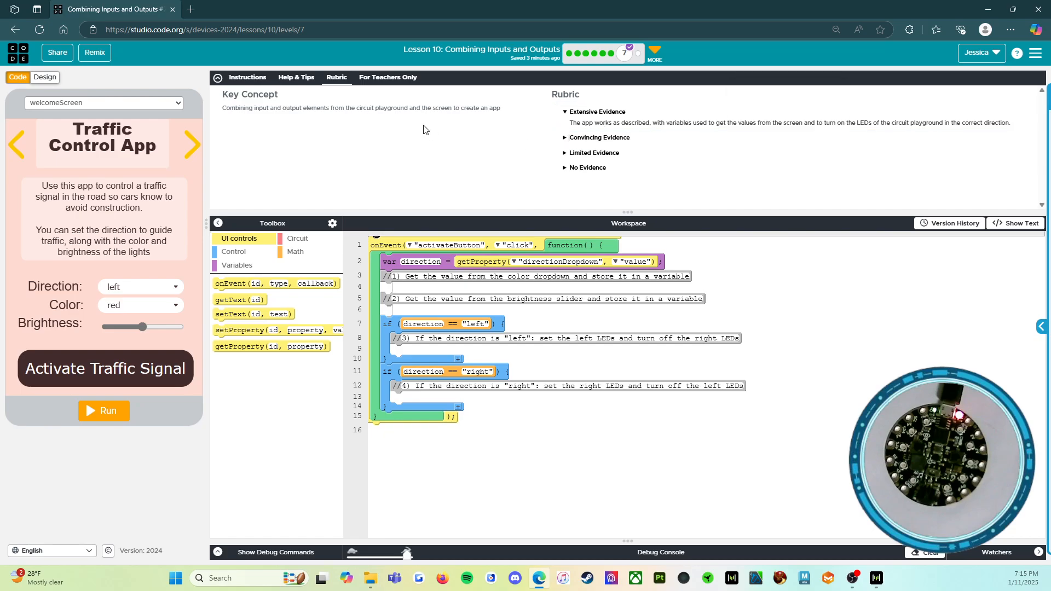
pyautogui.moveTo(538, 129)
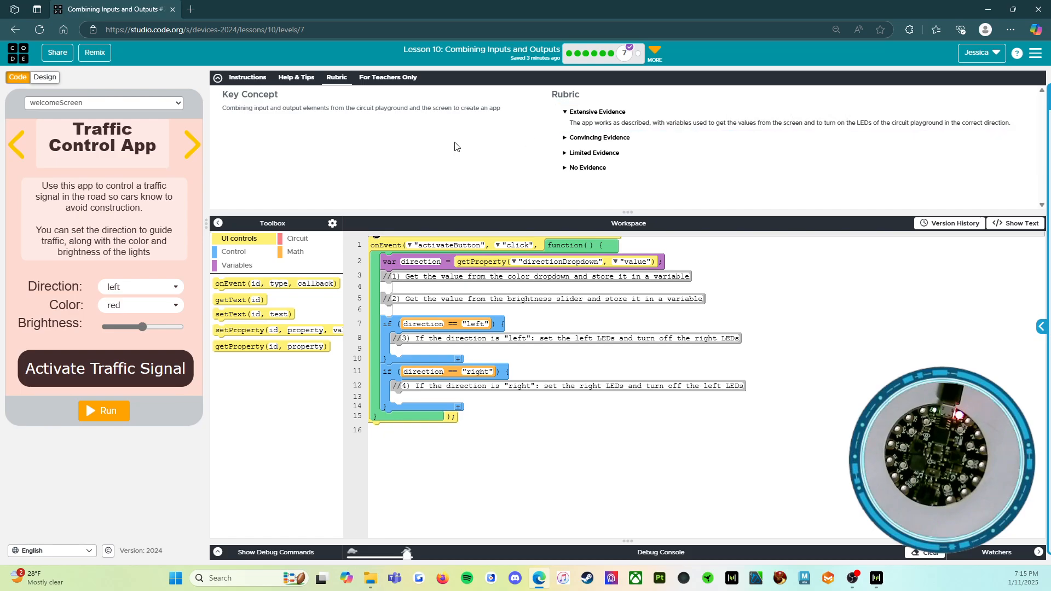
pyautogui.moveTo(459, 167)
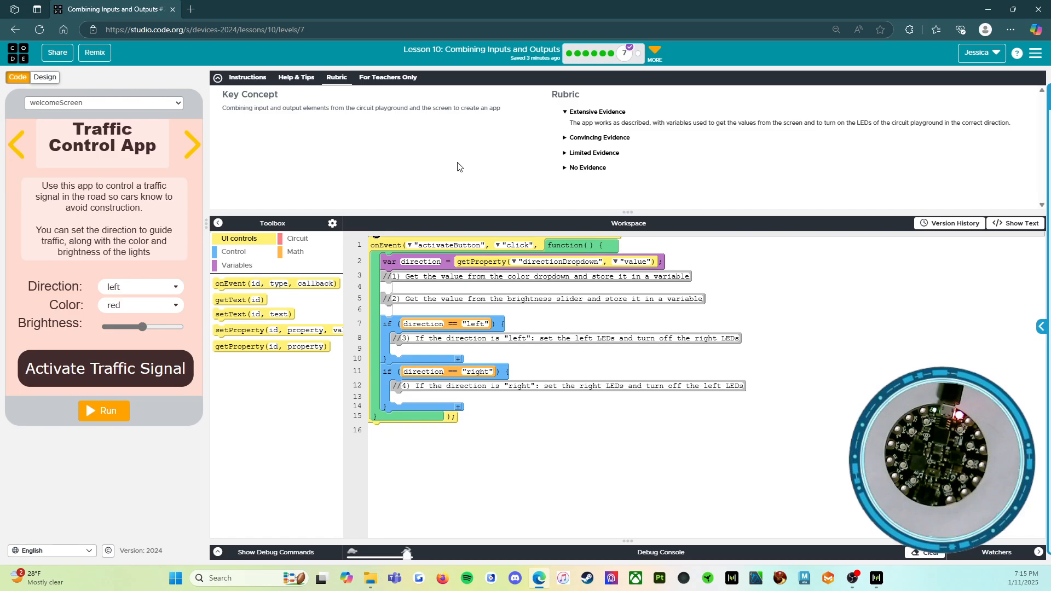
pyautogui.moveTo(506, 156)
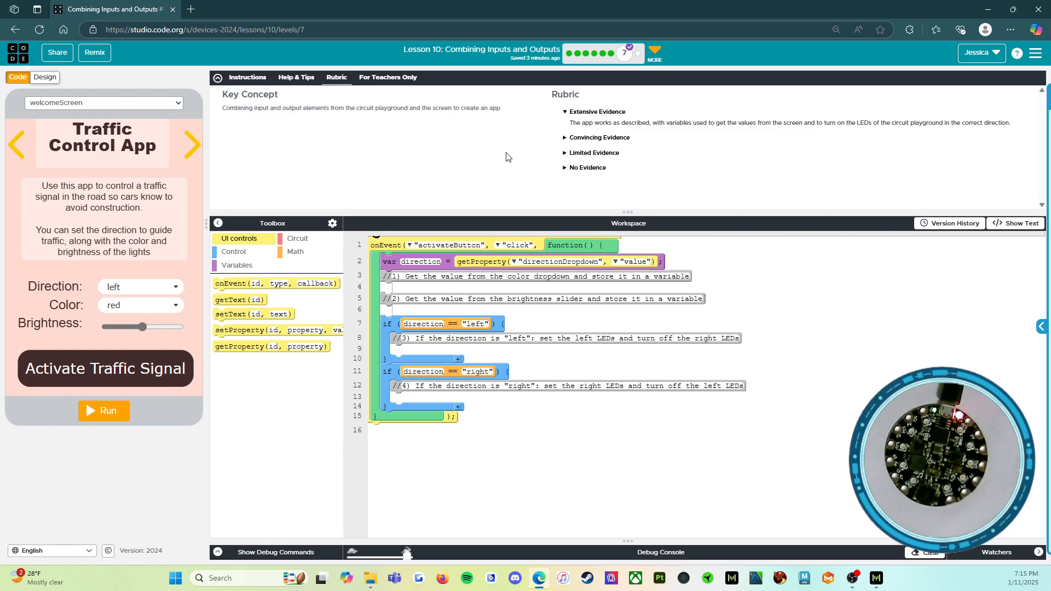
pyautogui.moveTo(193, 206)
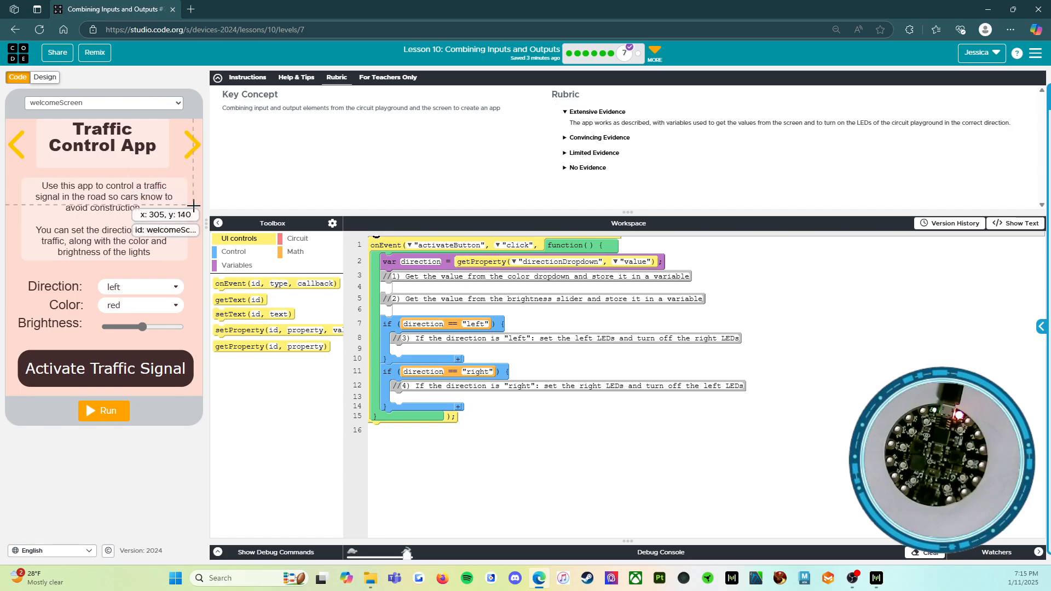
pyautogui.moveTo(148, 429)
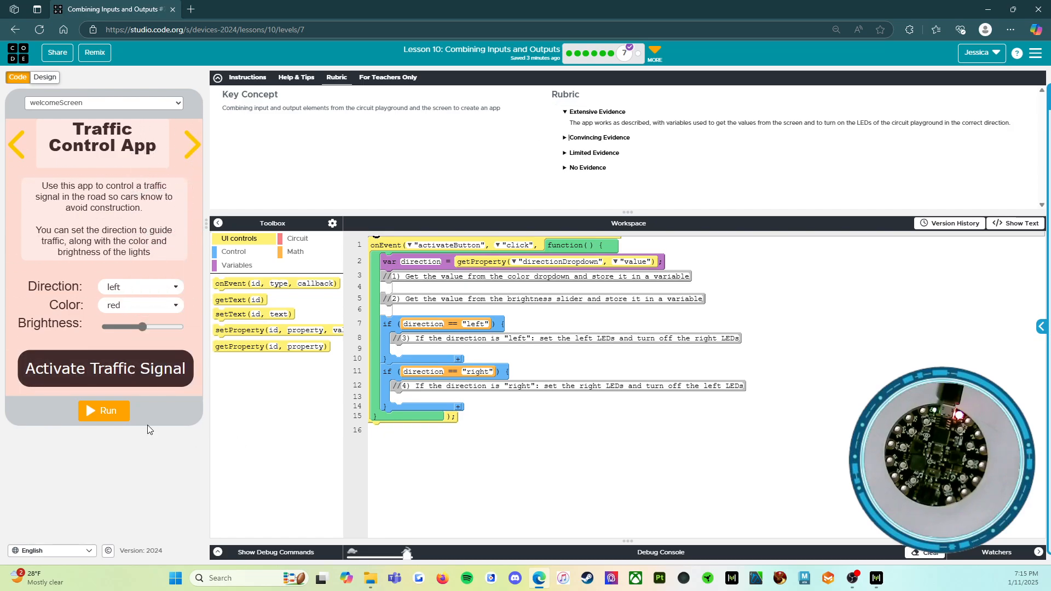
pyautogui.moveTo(516, 470)
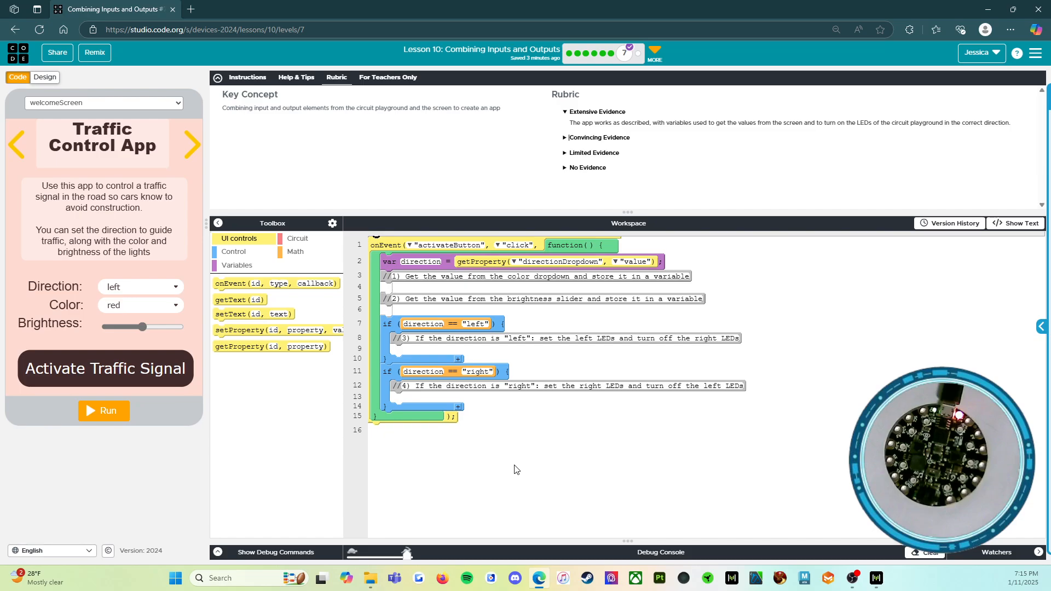